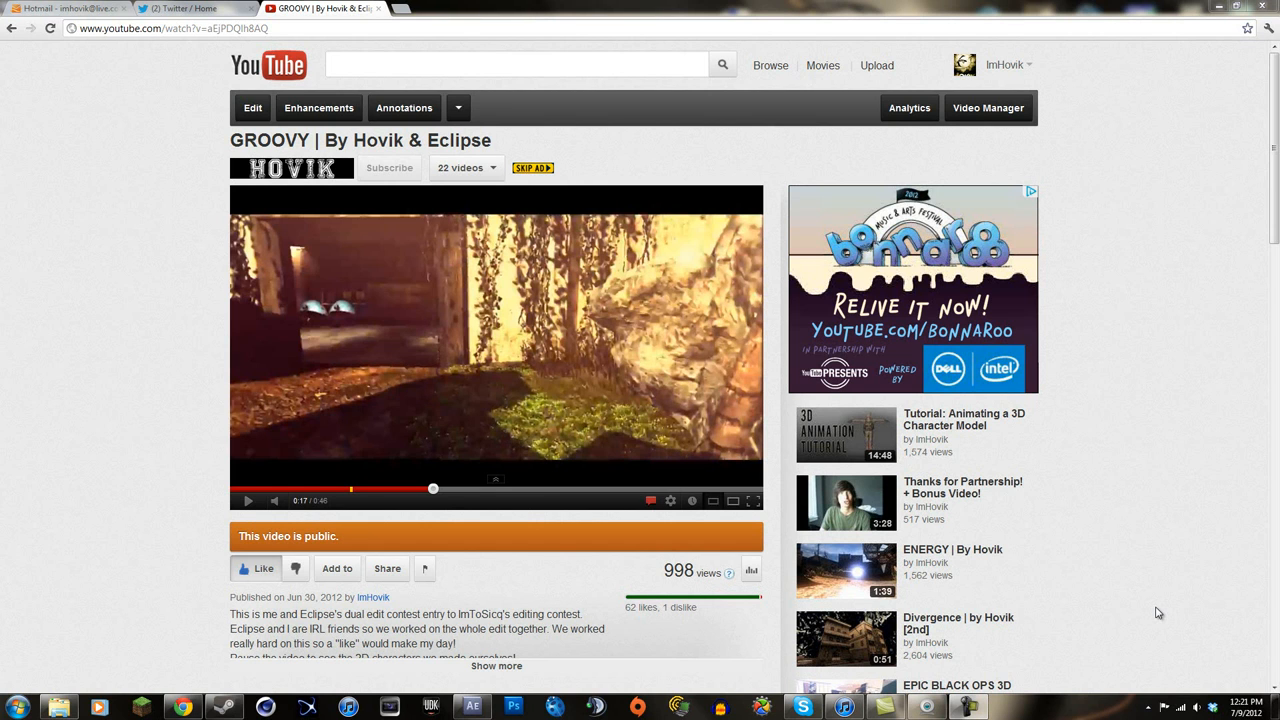
{"action": "mouse_move", "coordinate": [477, 318]}
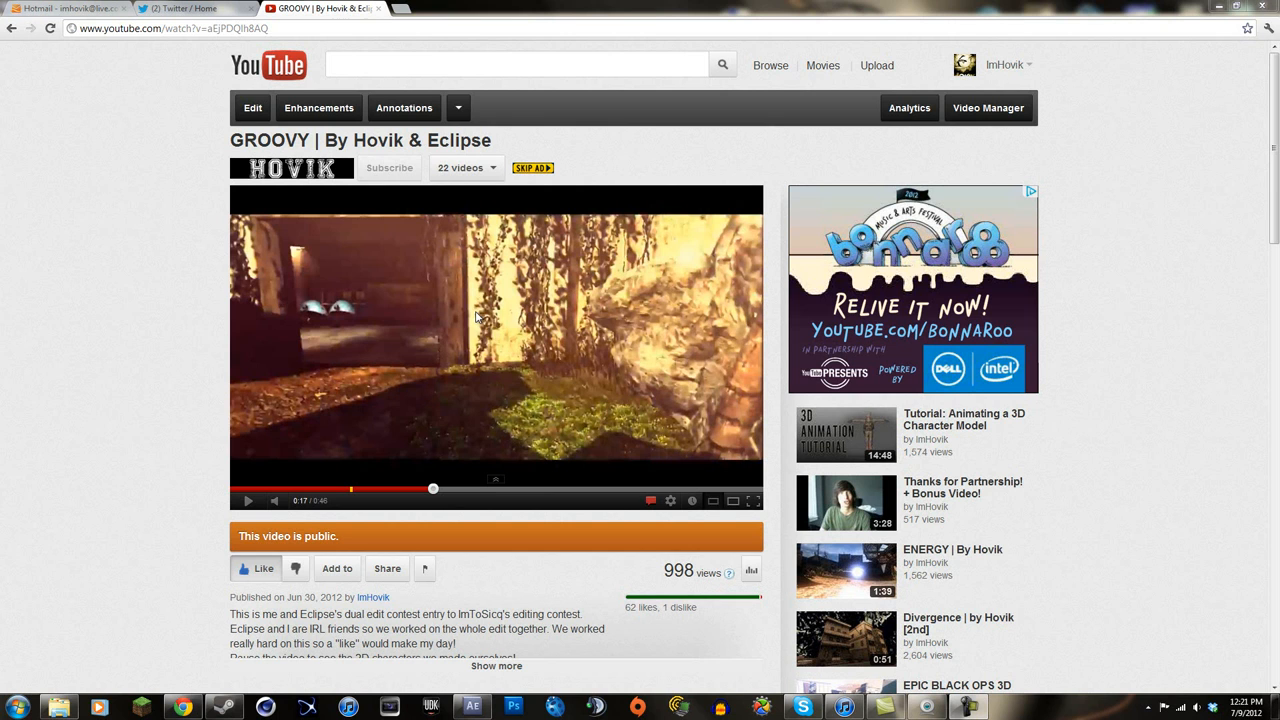
{"action": "mouse_move", "coordinate": [565, 362]}
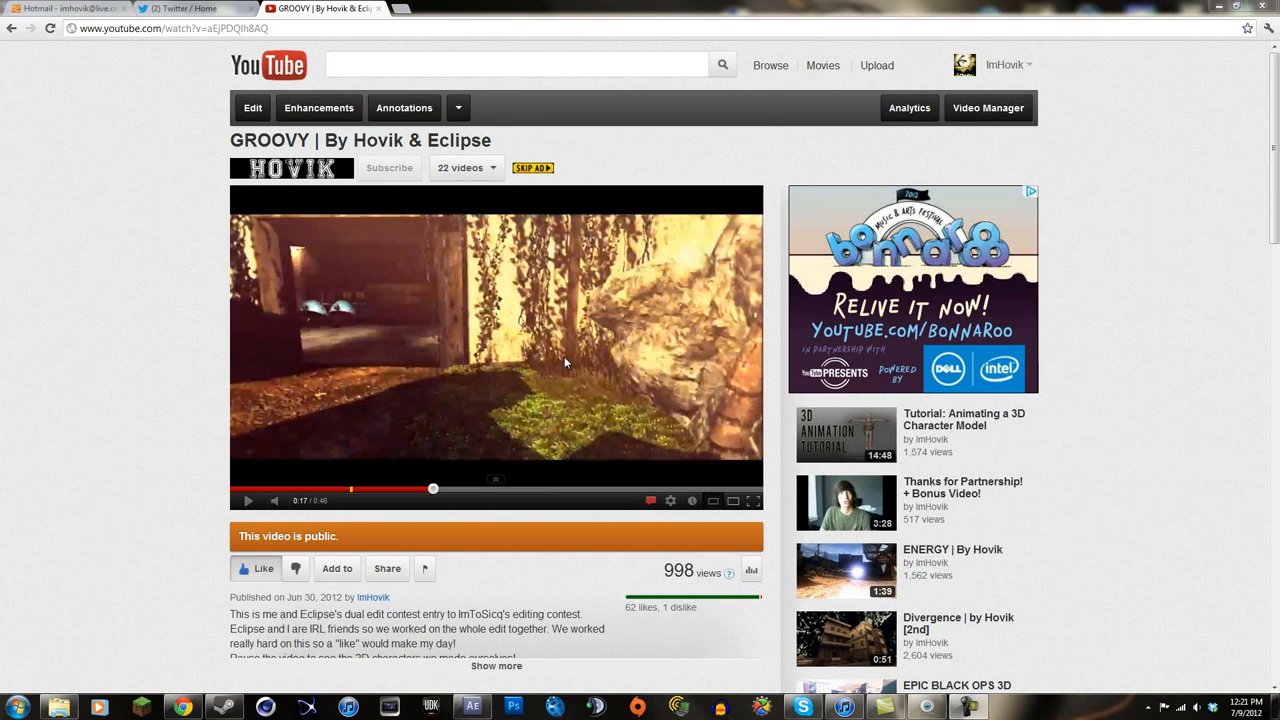
{"action": "mouse_move", "coordinate": [573, 391]}
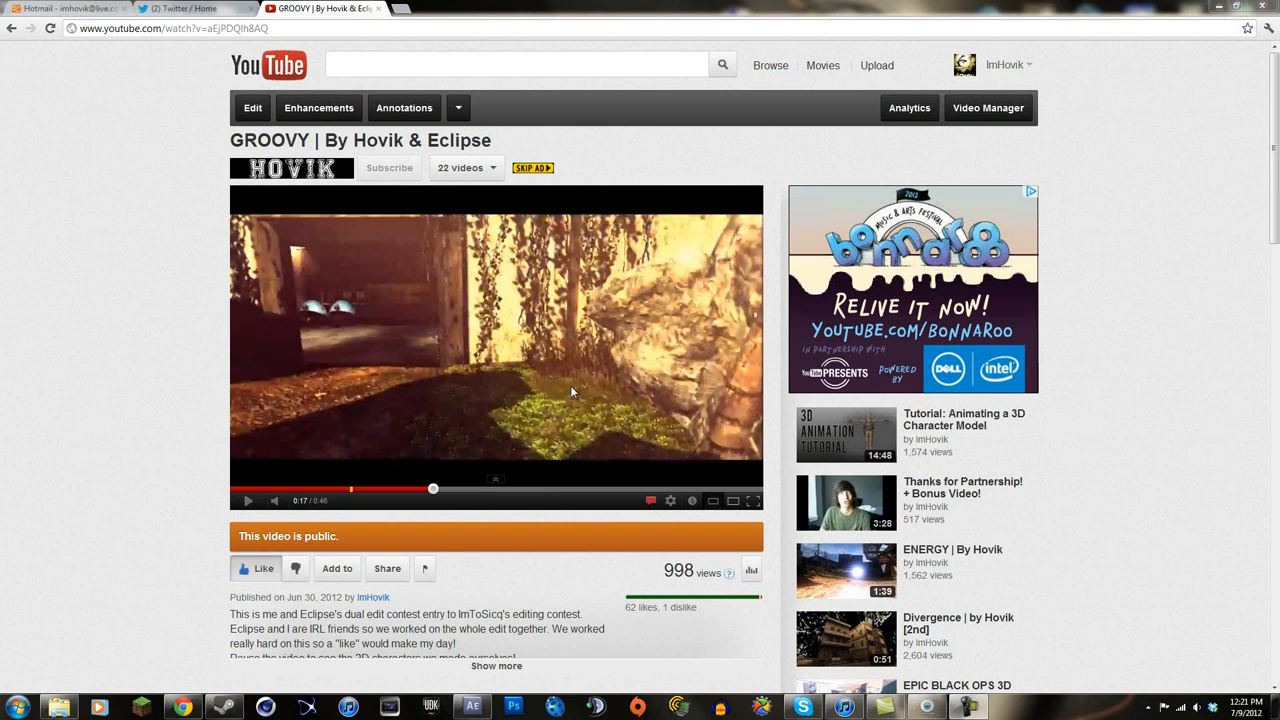
{"action": "mouse_move", "coordinate": [527, 432]}
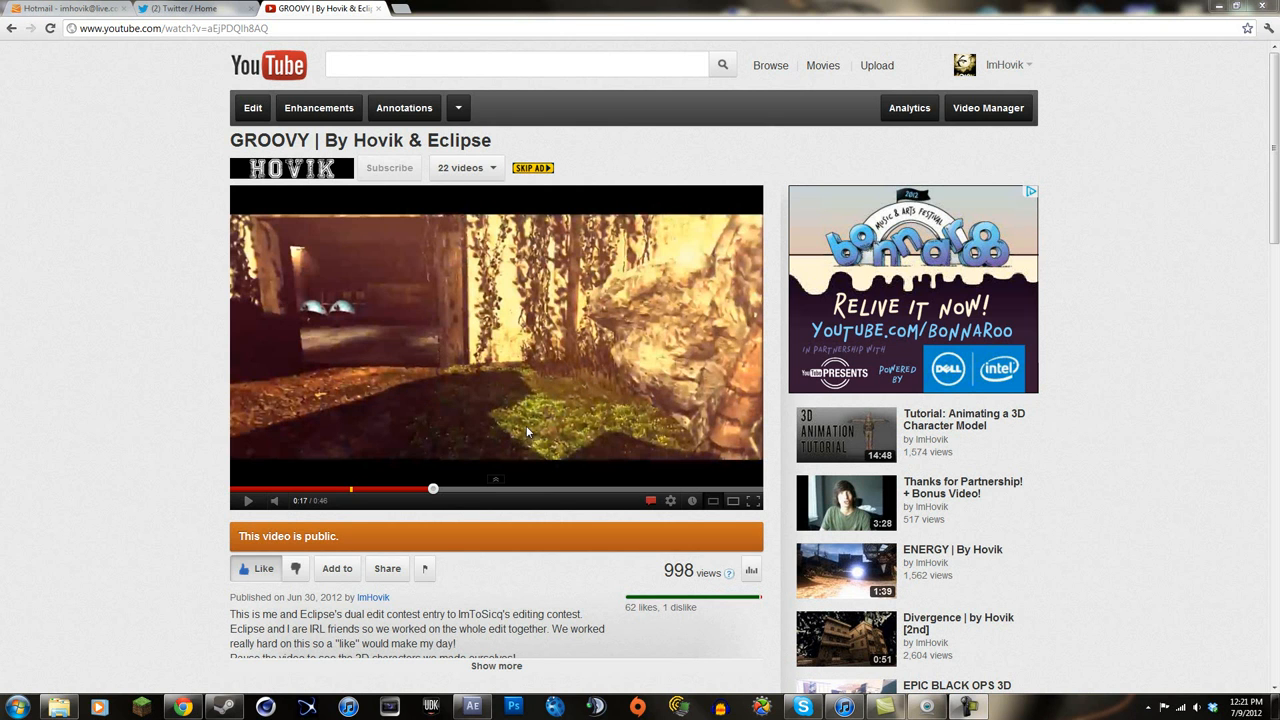
{"action": "mouse_move", "coordinate": [398, 368]}
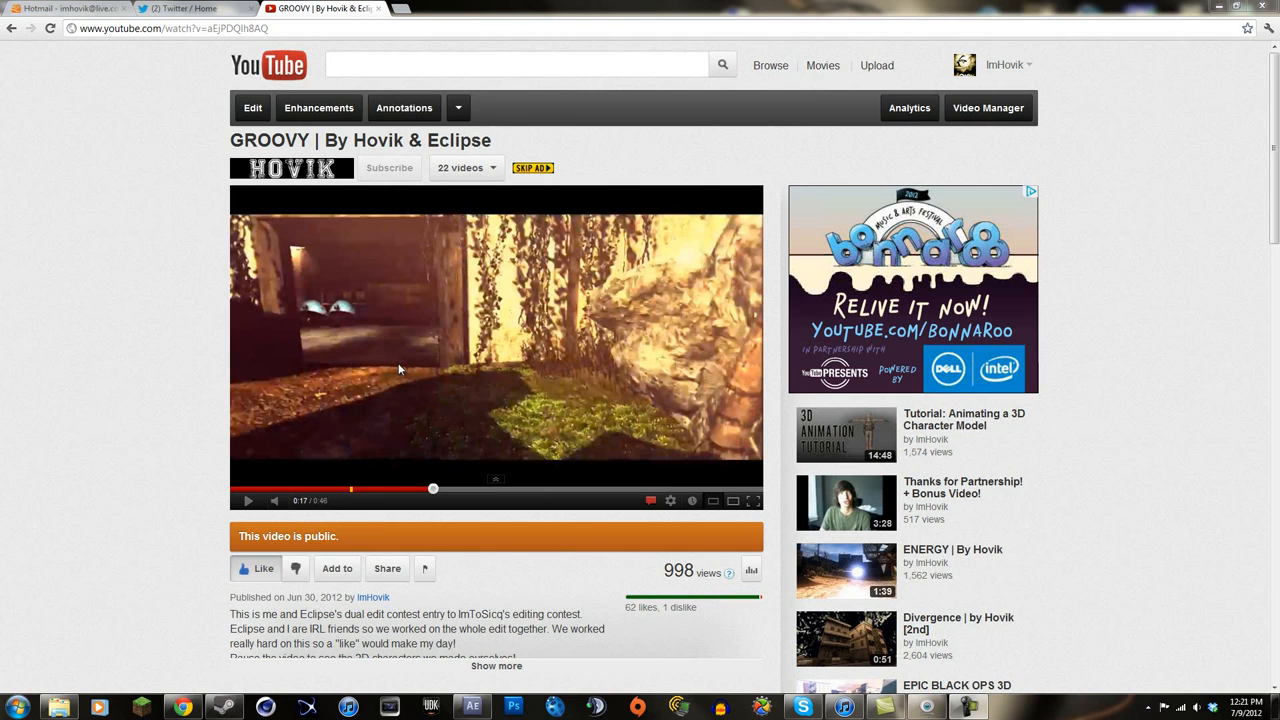
{"action": "mouse_move", "coordinate": [492, 361]}
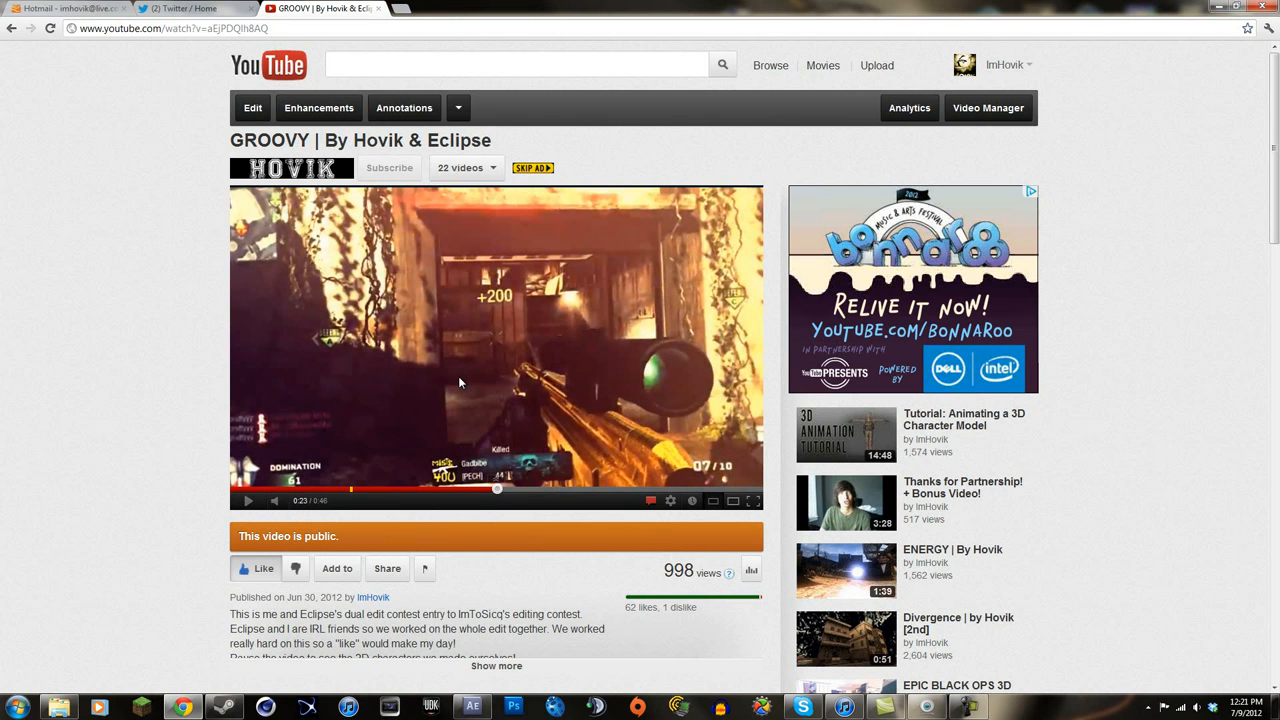
{"action": "mouse_move", "coordinate": [516, 383]}
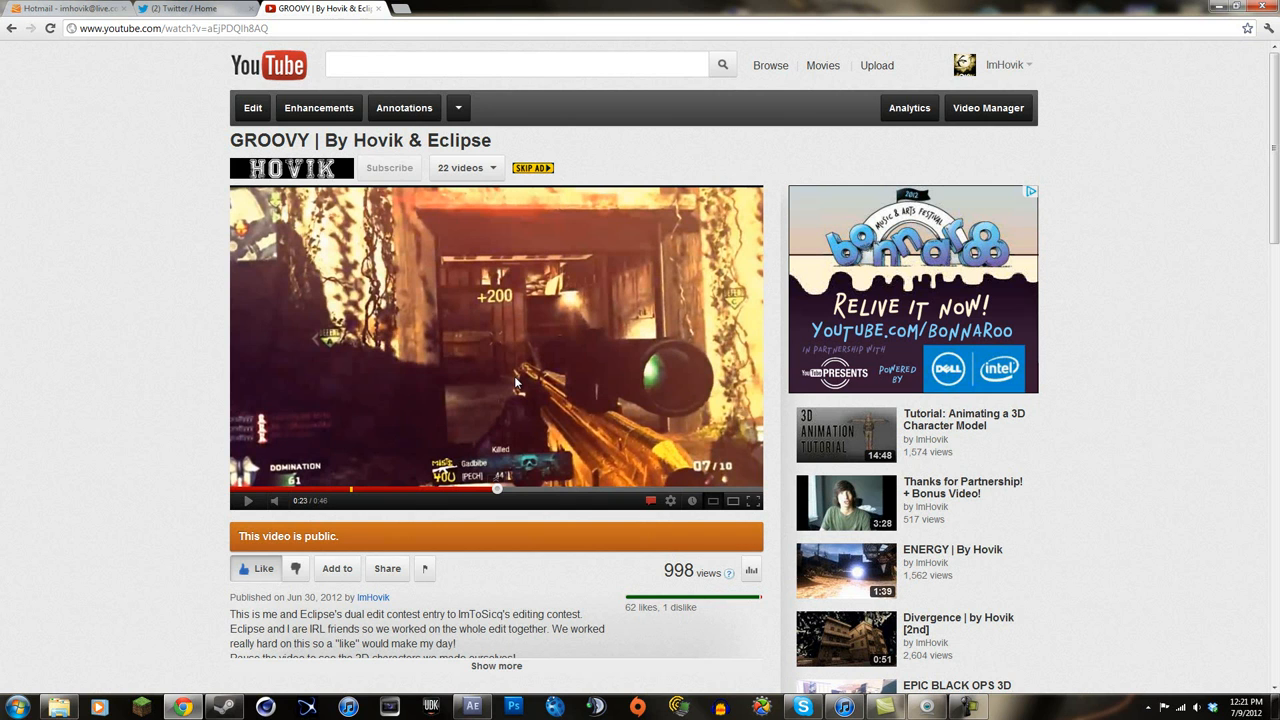
{"action": "mouse_move", "coordinate": [372, 255]}
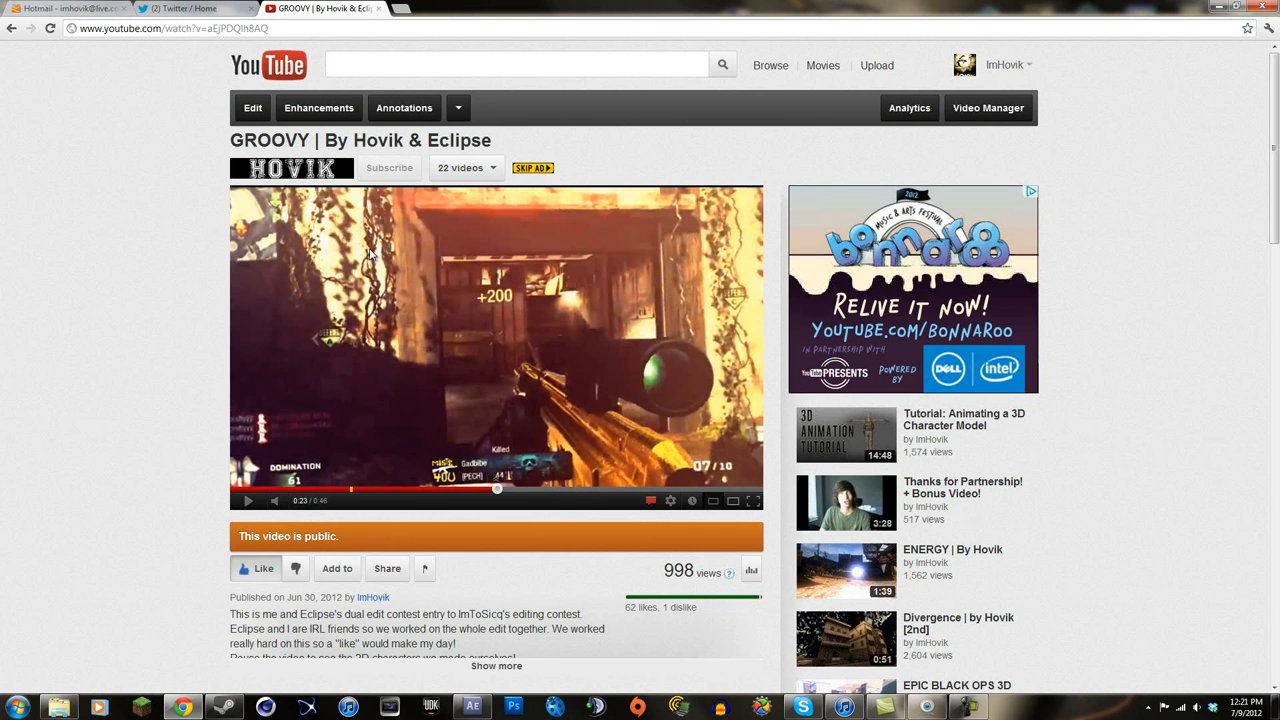
{"action": "mouse_move", "coordinate": [228, 113]}
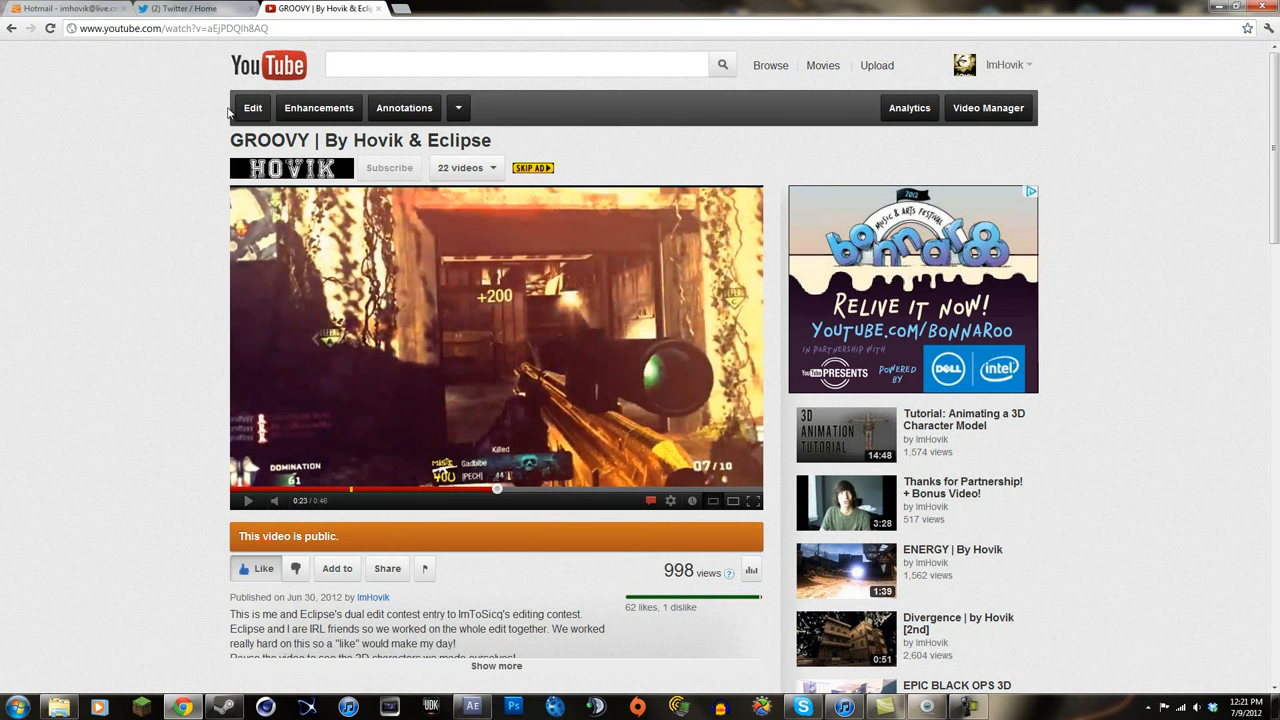
{"action": "mouse_move", "coordinate": [183, 86]}
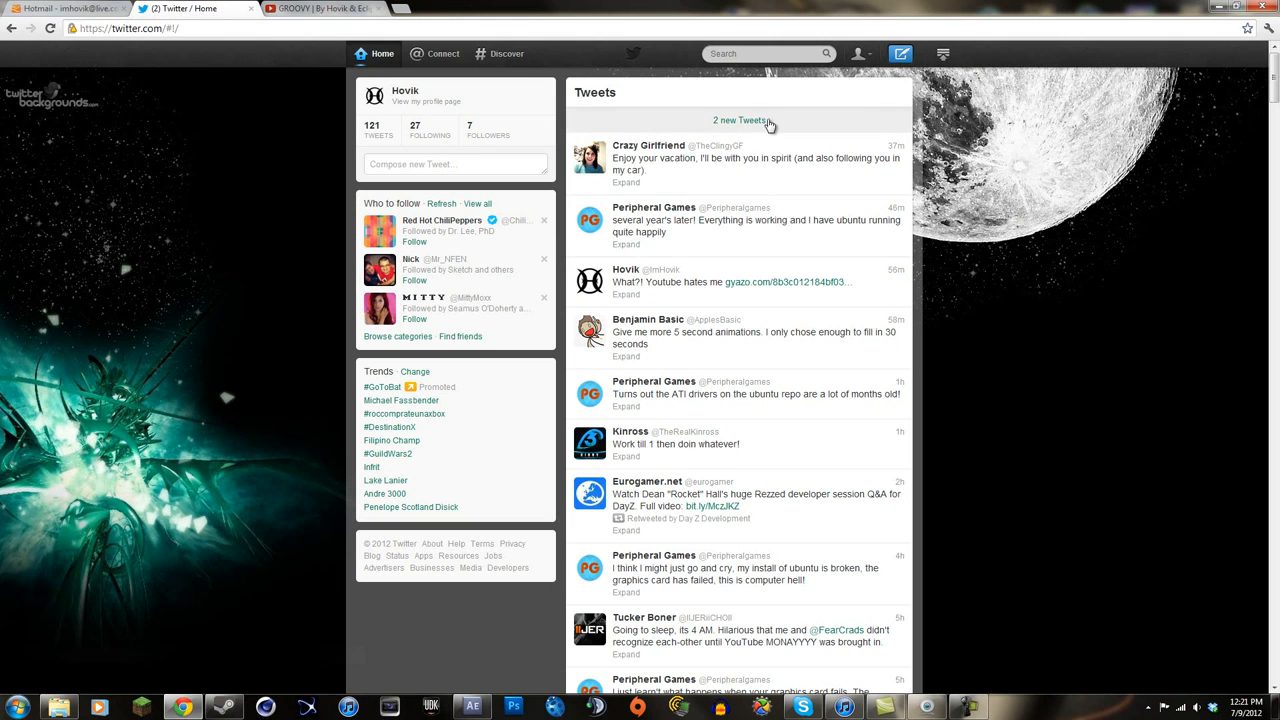
Step: Return to After Effects, search 'turbulen' and apply Turbulent Displace to the r700 feed layer
{"action": "left_click", "coordinate": [320, 8]}
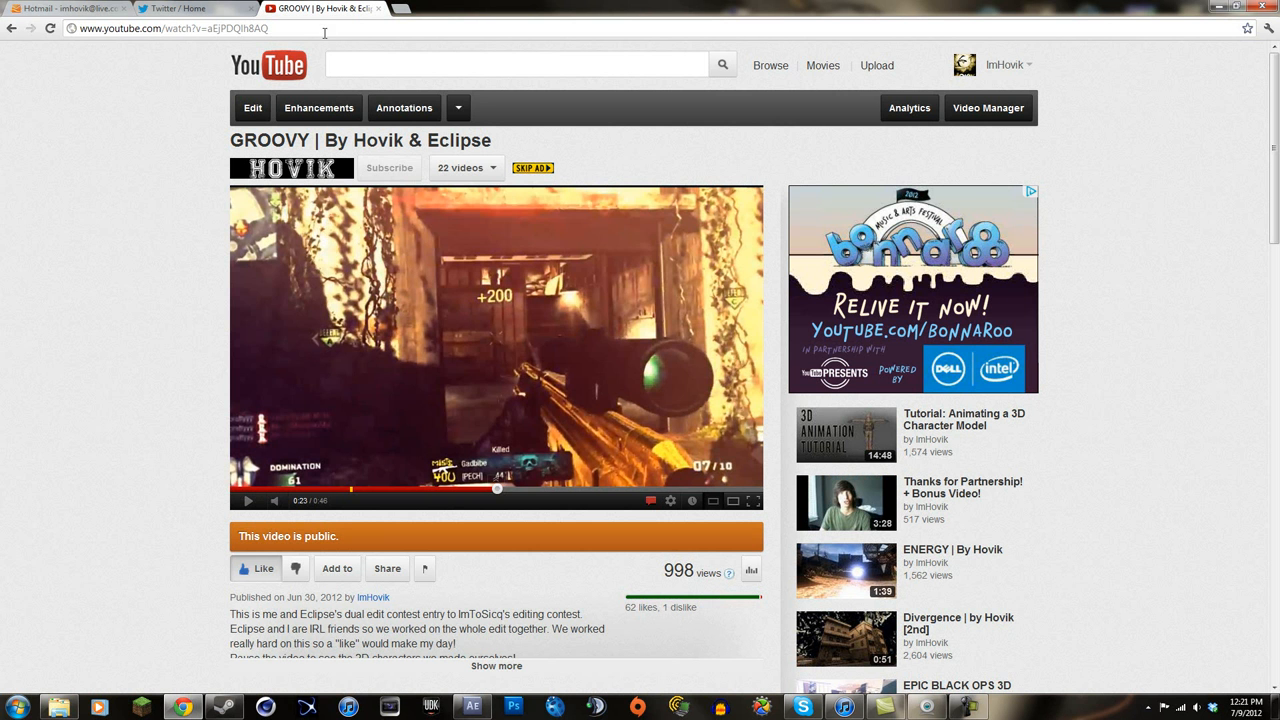
{"action": "left_click", "coordinate": [471, 708]}
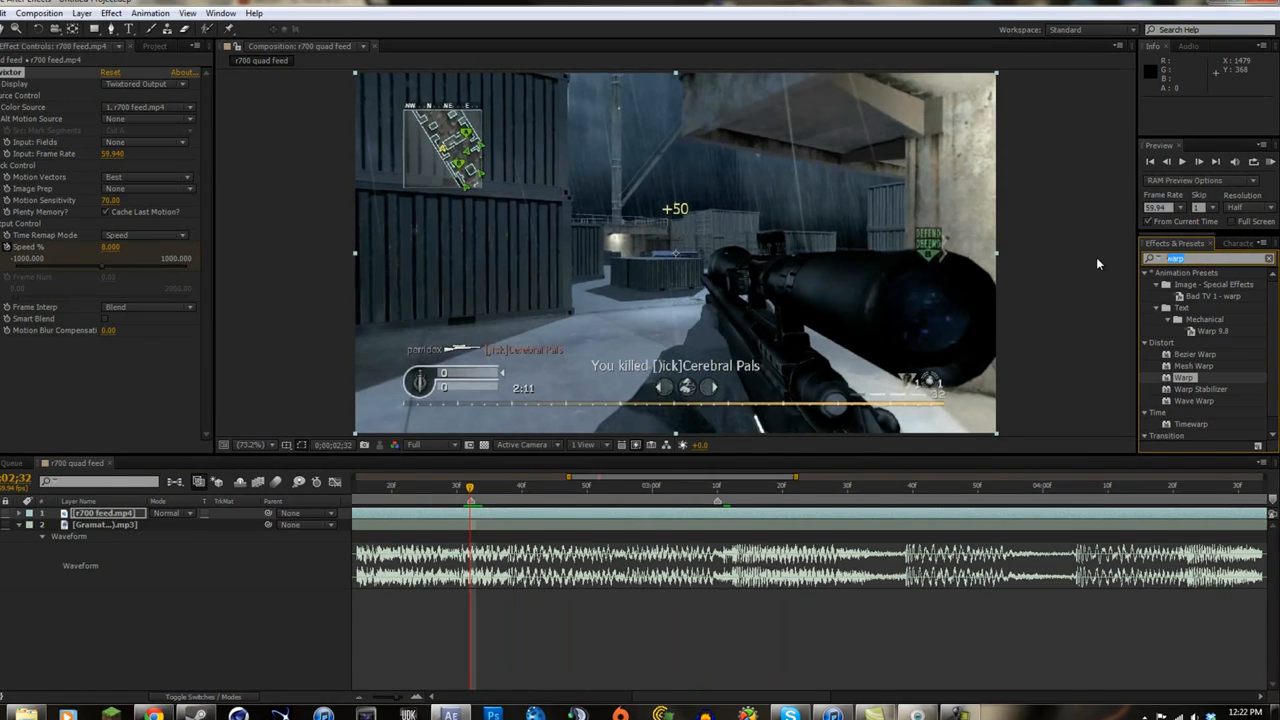
{"action": "type", "text": "turb"}
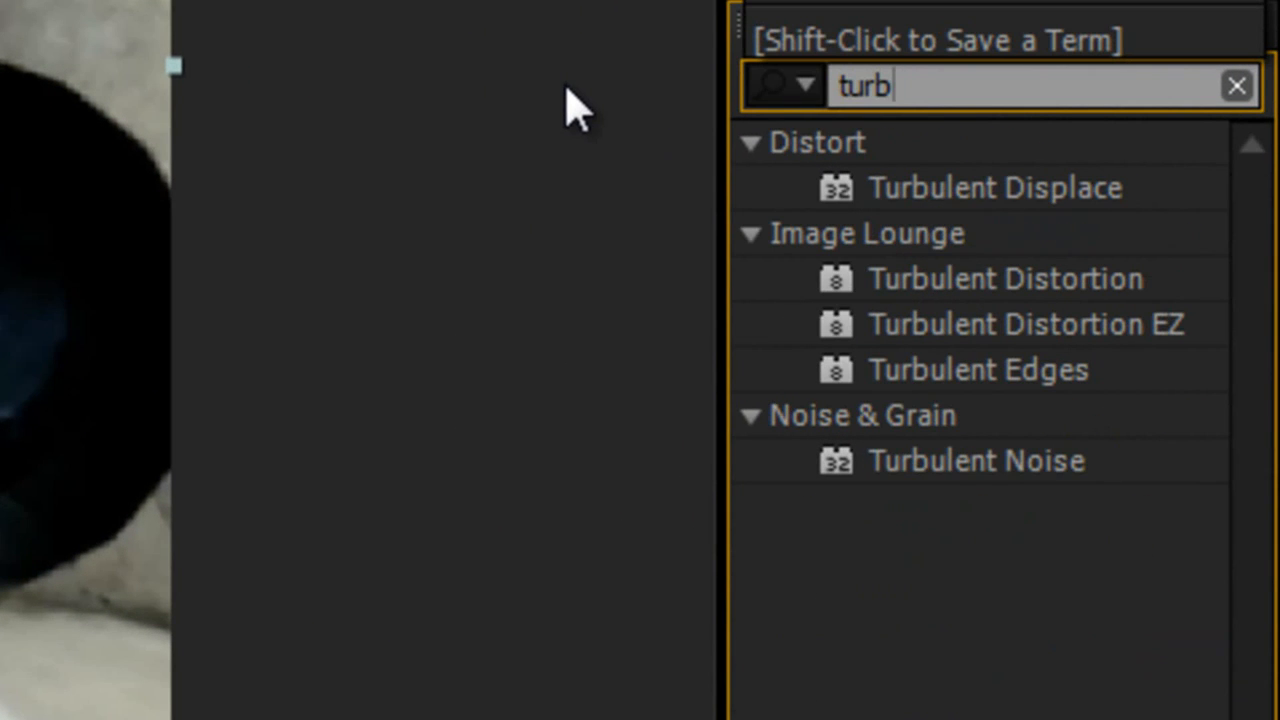
{"action": "type", "text": "ulen"}
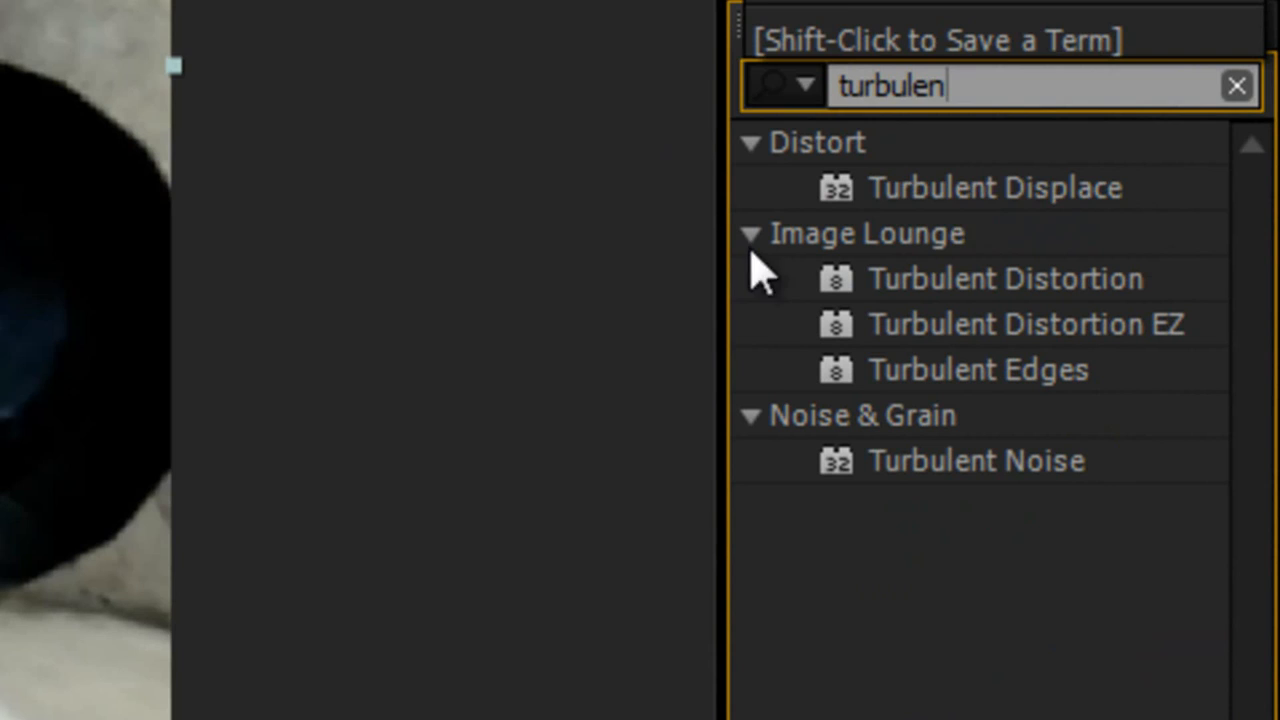
{"action": "left_click", "coordinate": [995, 187]}
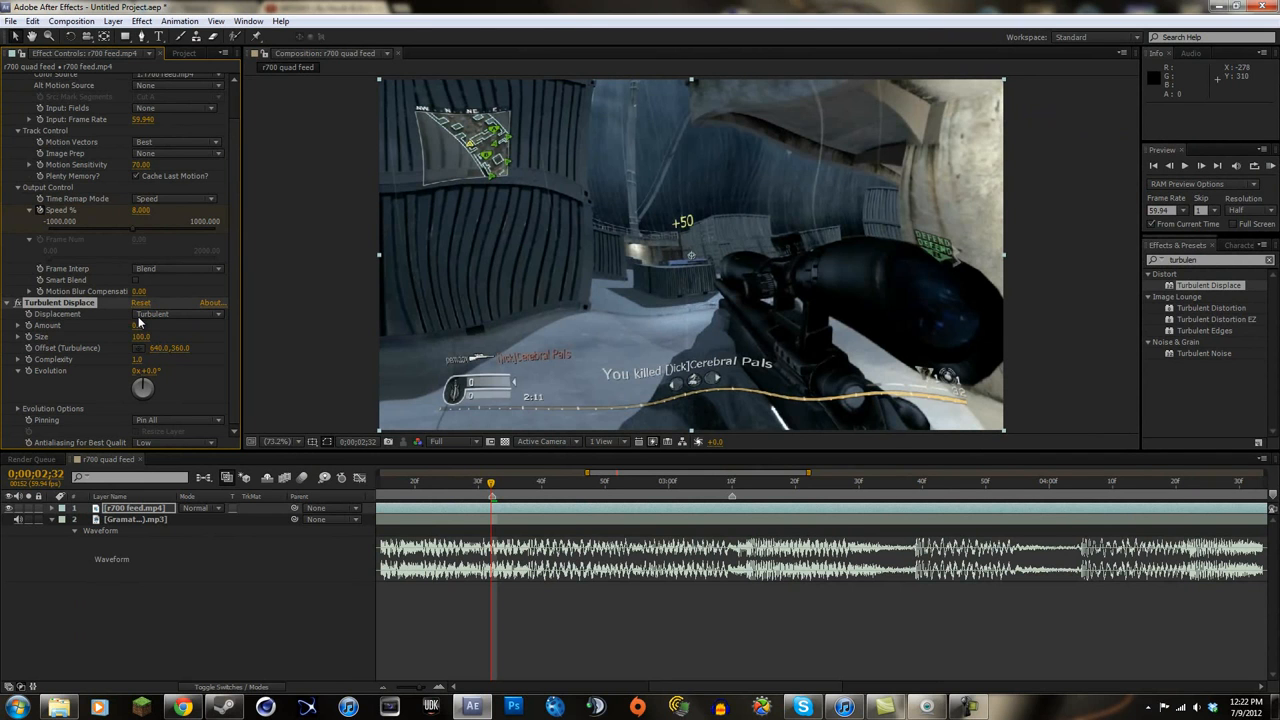
Step: Scrub to the slow-motion moment and raise Turbulent Displace Amount to 19.4
{"action": "left_click", "coordinate": [137, 325]}
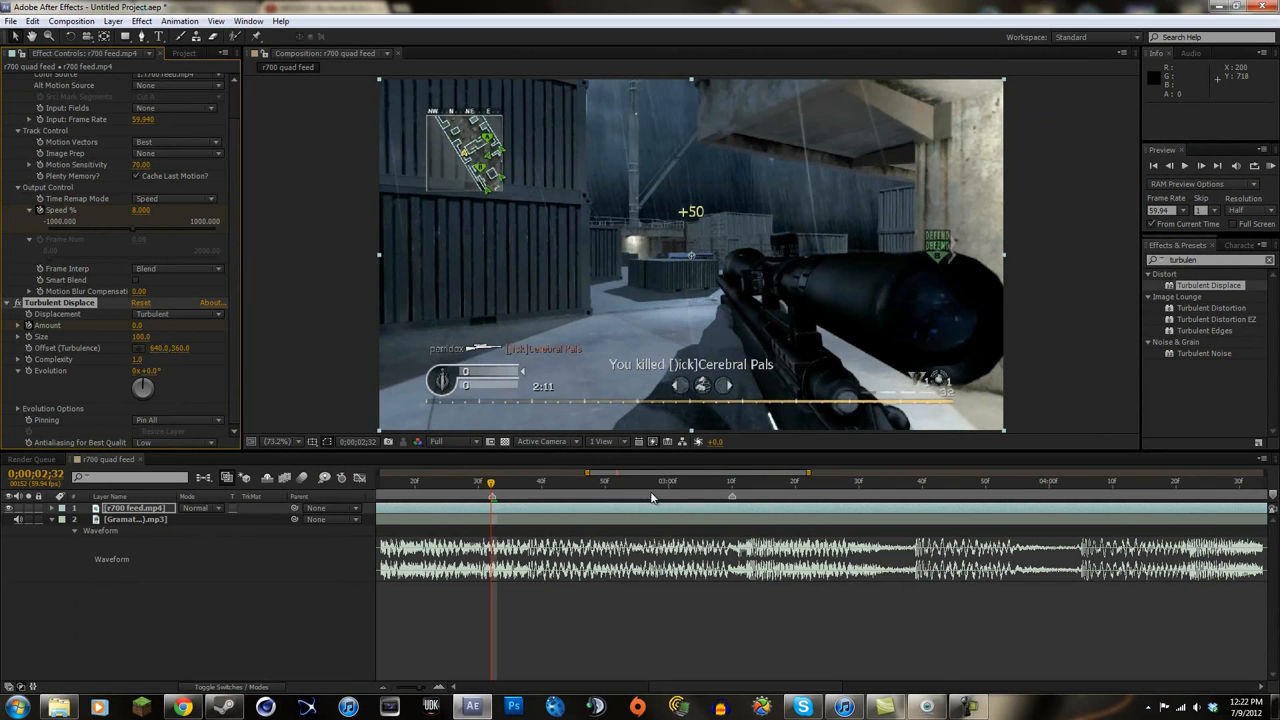
{"action": "left_click", "coordinate": [605, 481]}
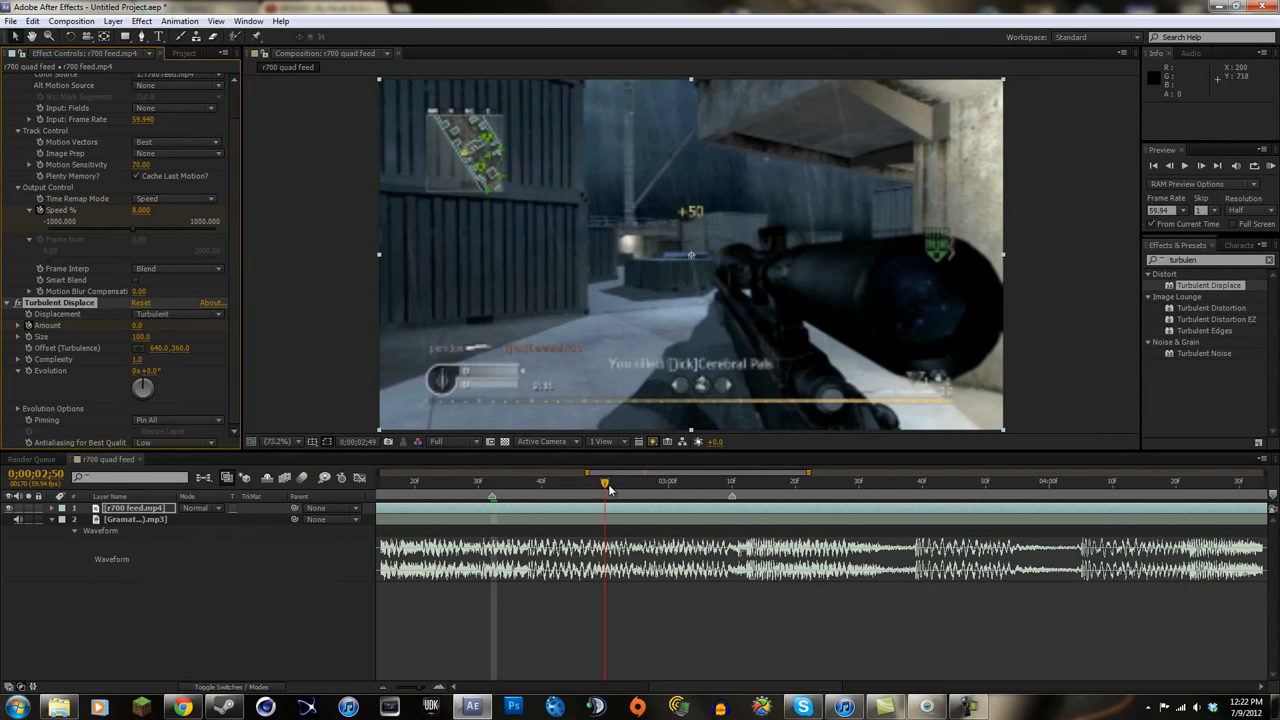
{"action": "left_click", "coordinate": [718, 481]}
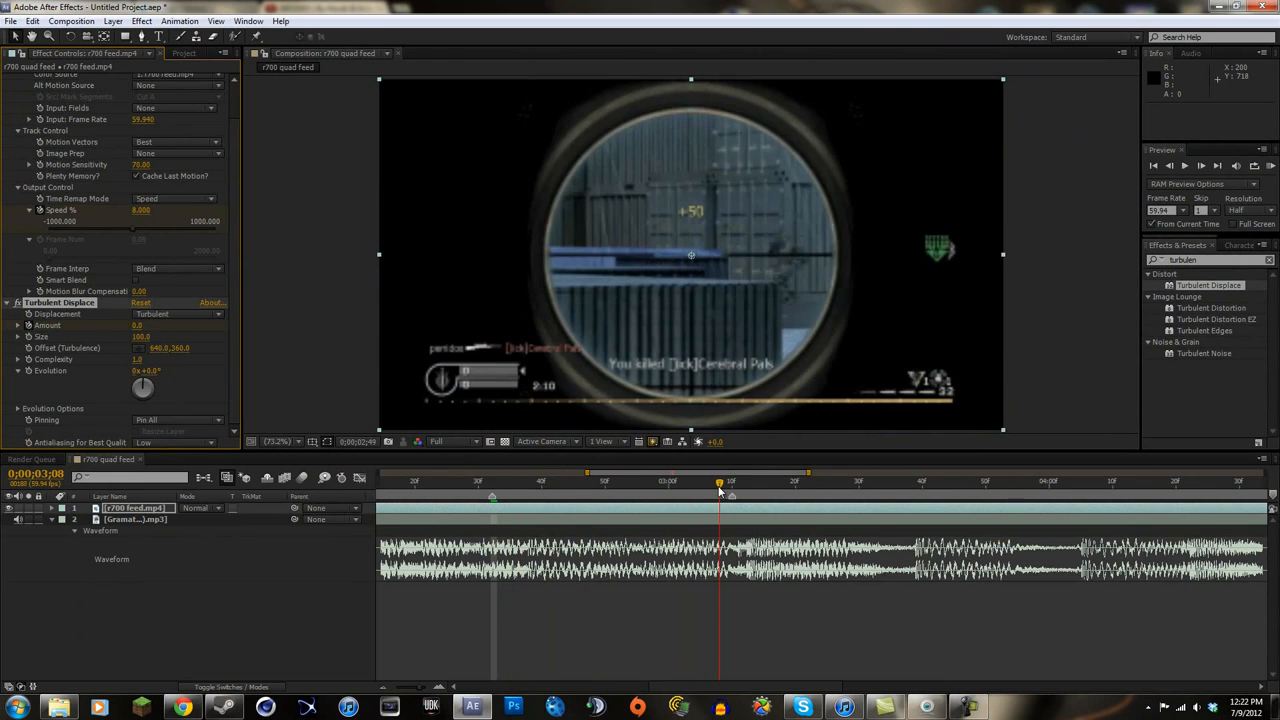
{"action": "left_click_drag", "start_coordinate": [720, 488], "coordinate": [700, 488]}
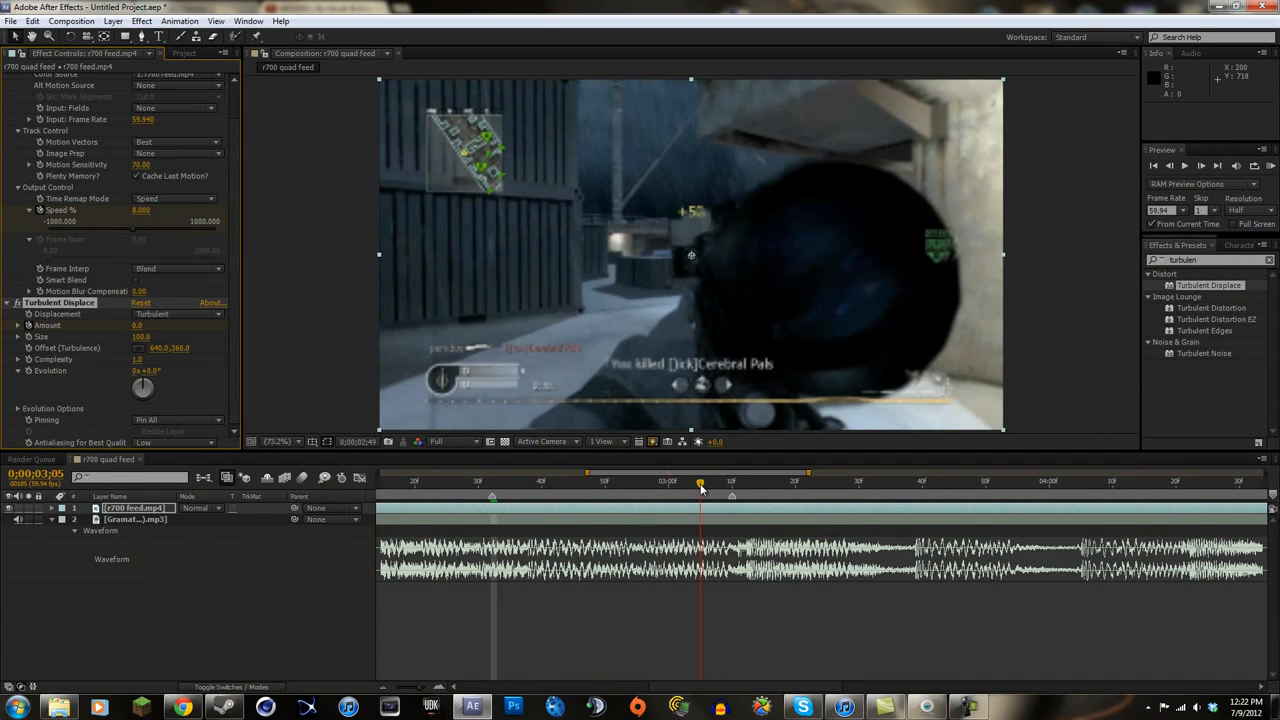
{"action": "left_click", "coordinate": [593, 481]}
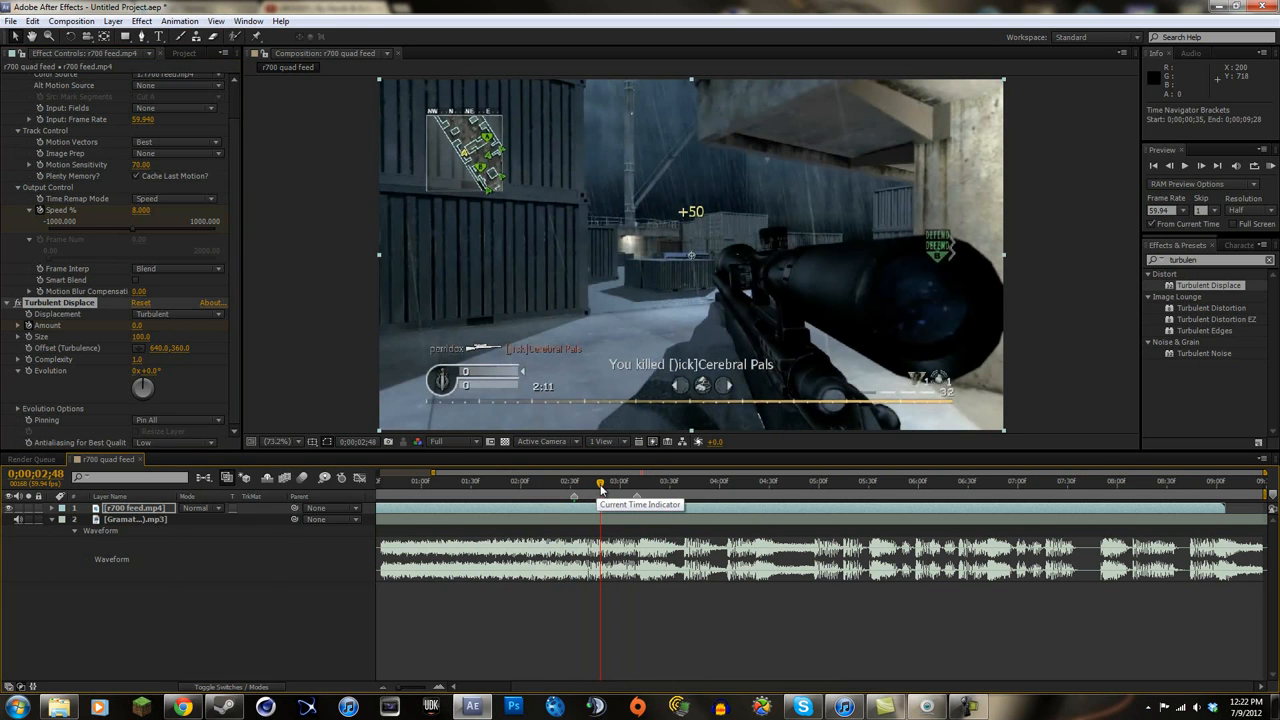
{"action": "mouse_move", "coordinate": [615, 495]}
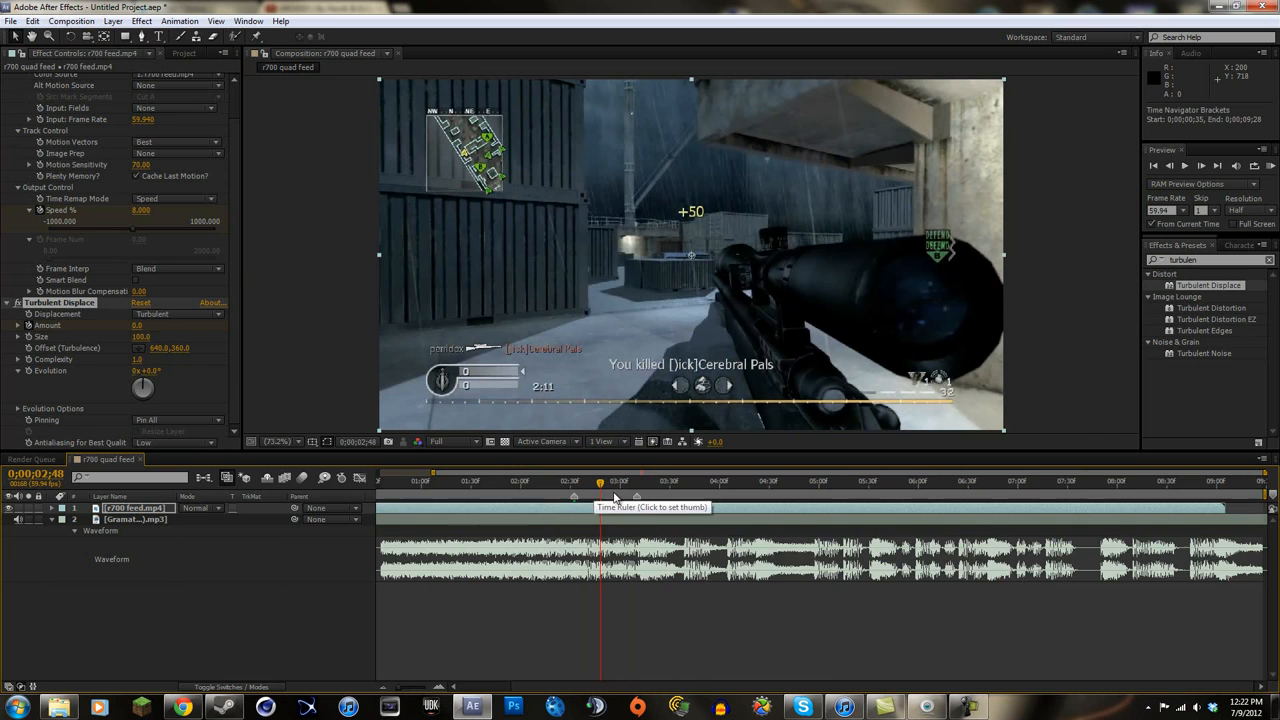
{"action": "left_click", "coordinate": [590, 481]}
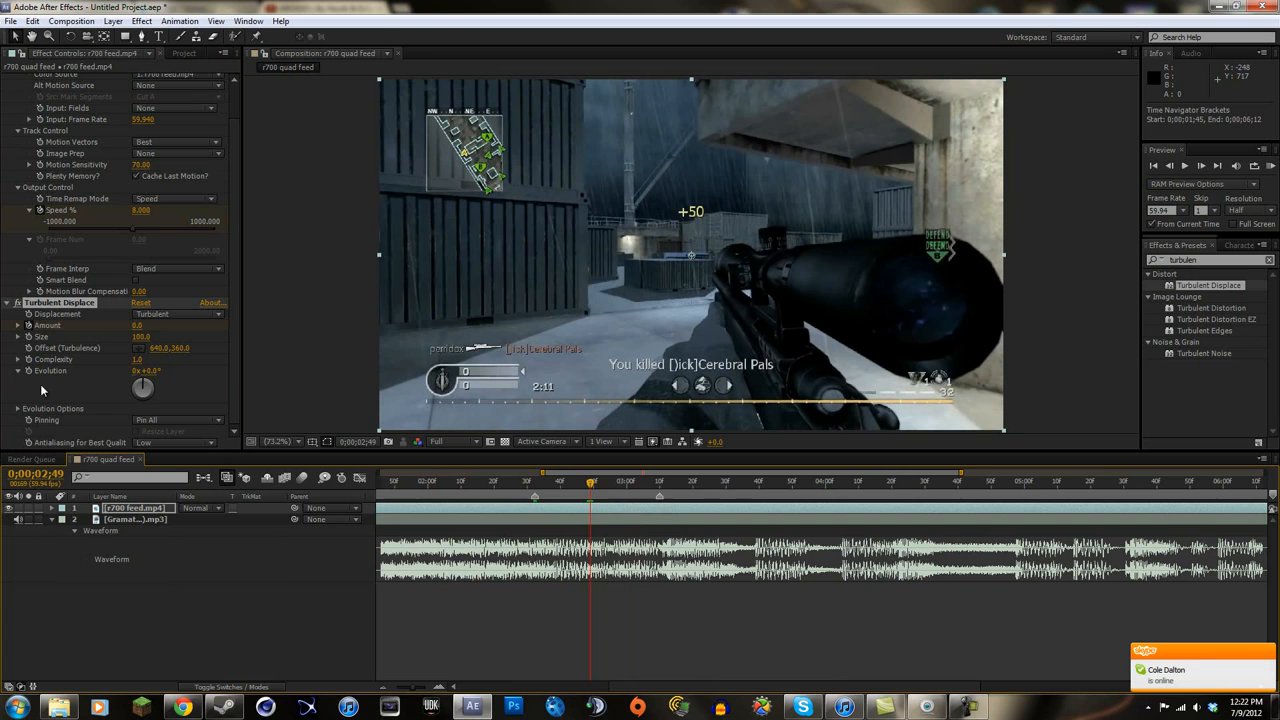
{"action": "left_click", "coordinate": [141, 325]}
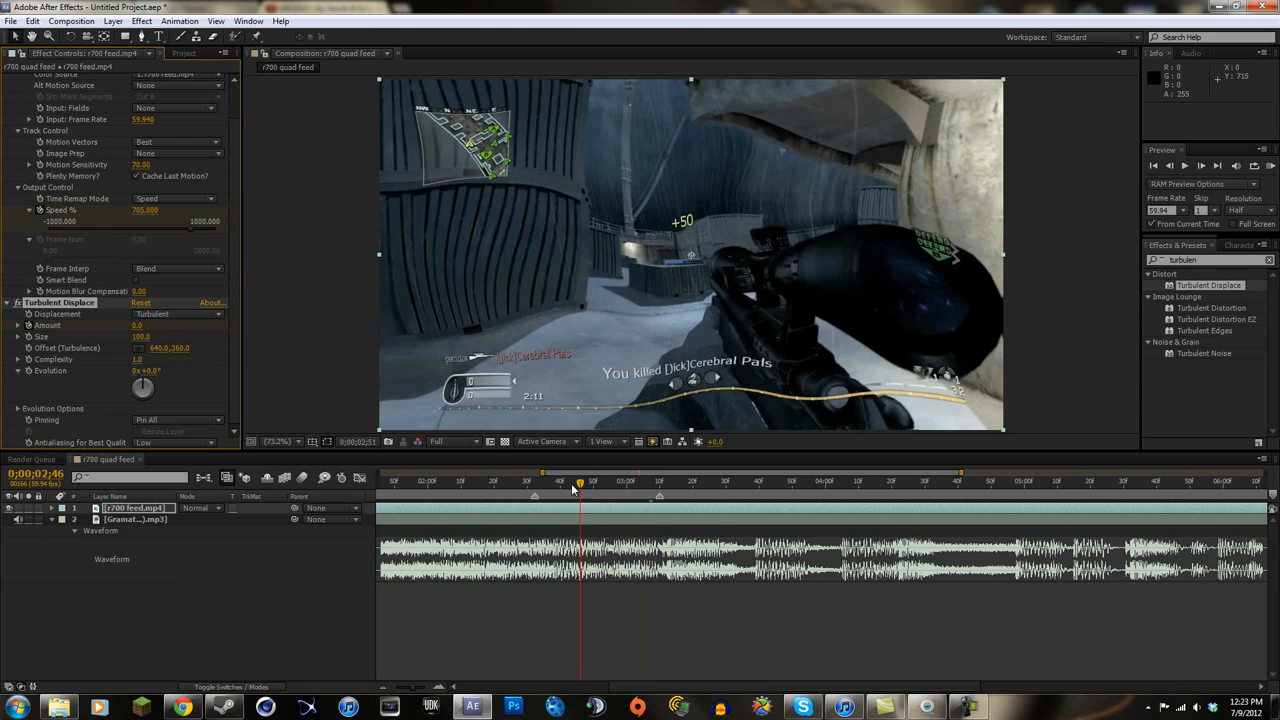
{"action": "left_click_drag", "start_coordinate": [580, 483], "coordinate": [640, 483]}
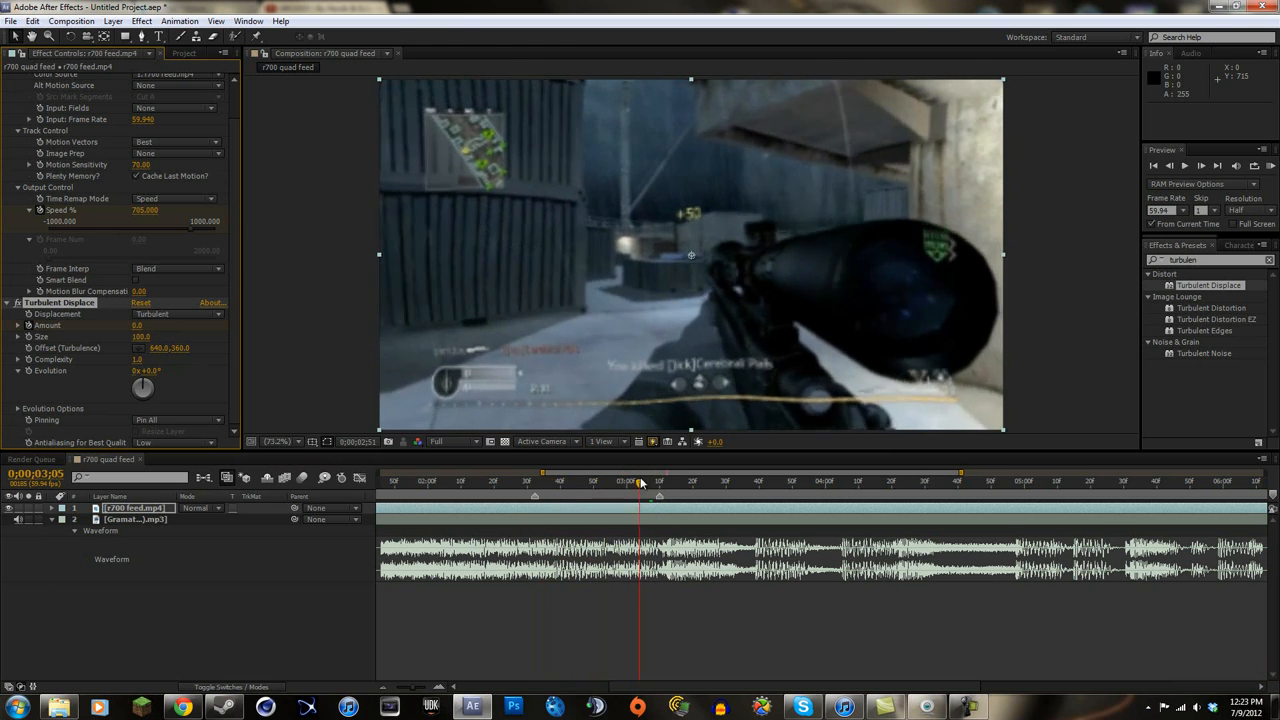
{"action": "left_click", "coordinate": [560, 481]}
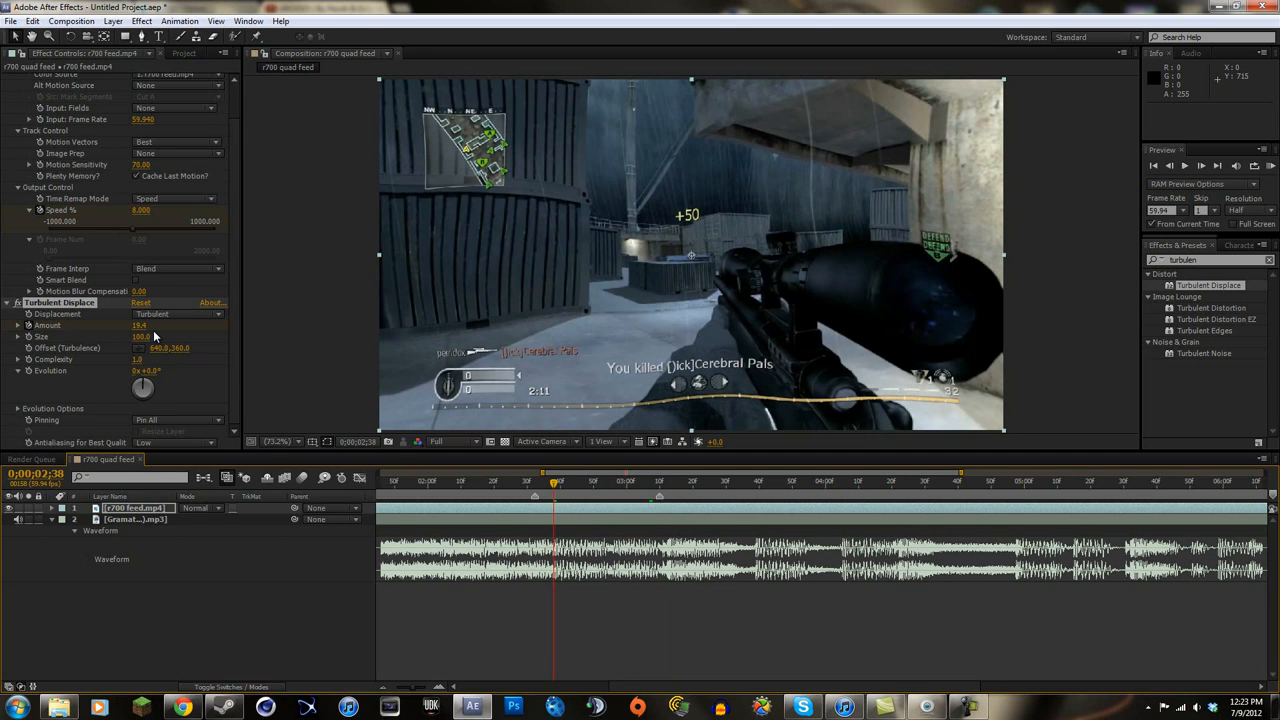
{"action": "mouse_move", "coordinate": [167, 365]}
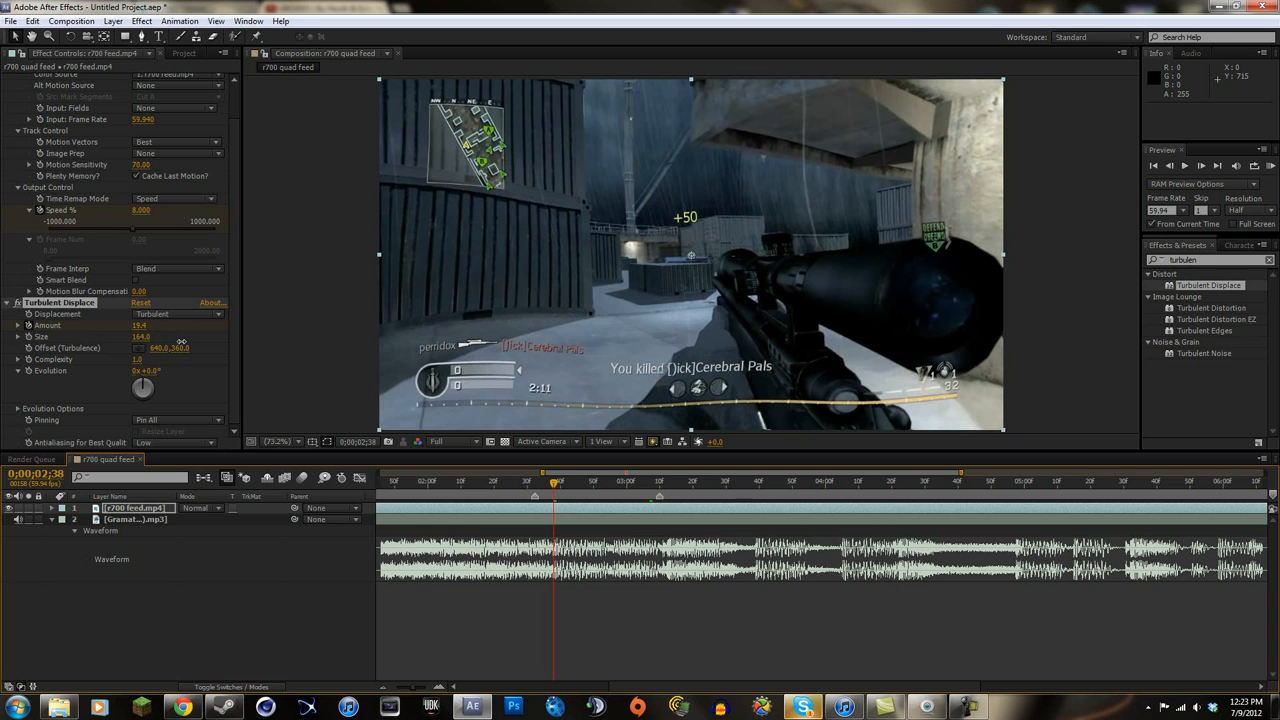
Step: Set Turbulent Displace Size to 161, compare frames, and set Amount to 0 at 2:32
{"action": "left_click", "coordinate": [558, 483]}
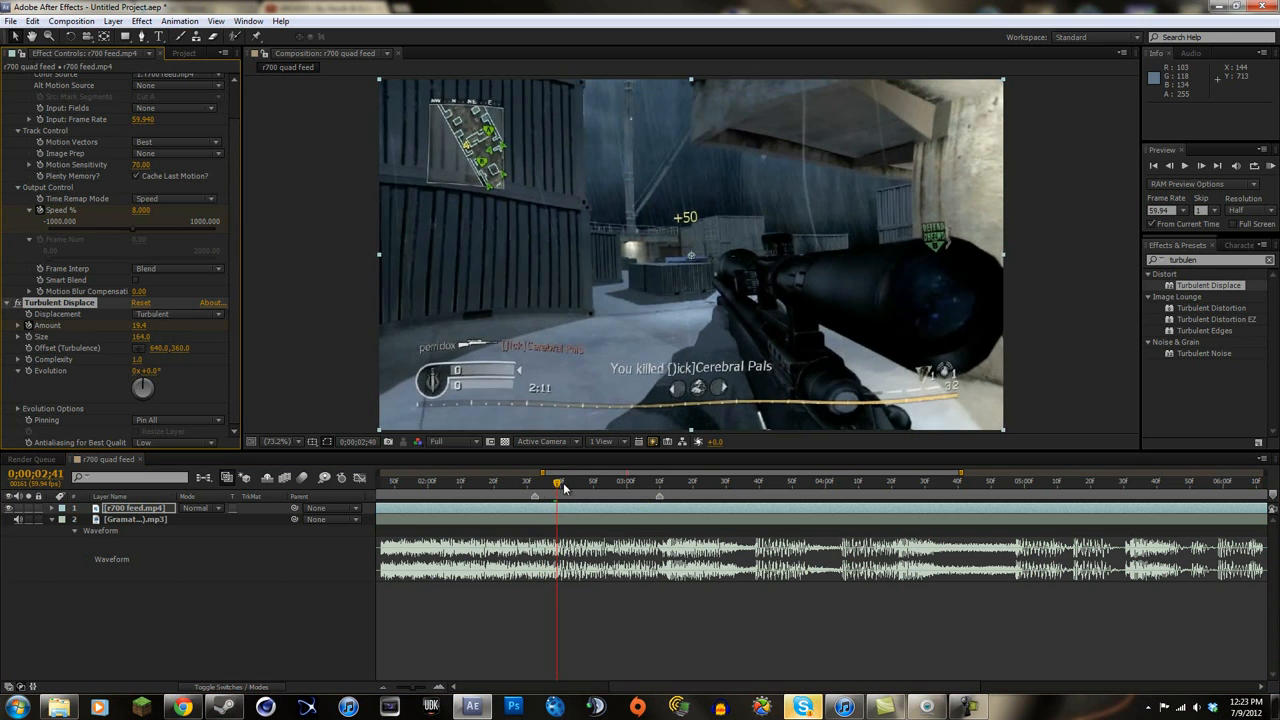
{"action": "left_click", "coordinate": [598, 483]}
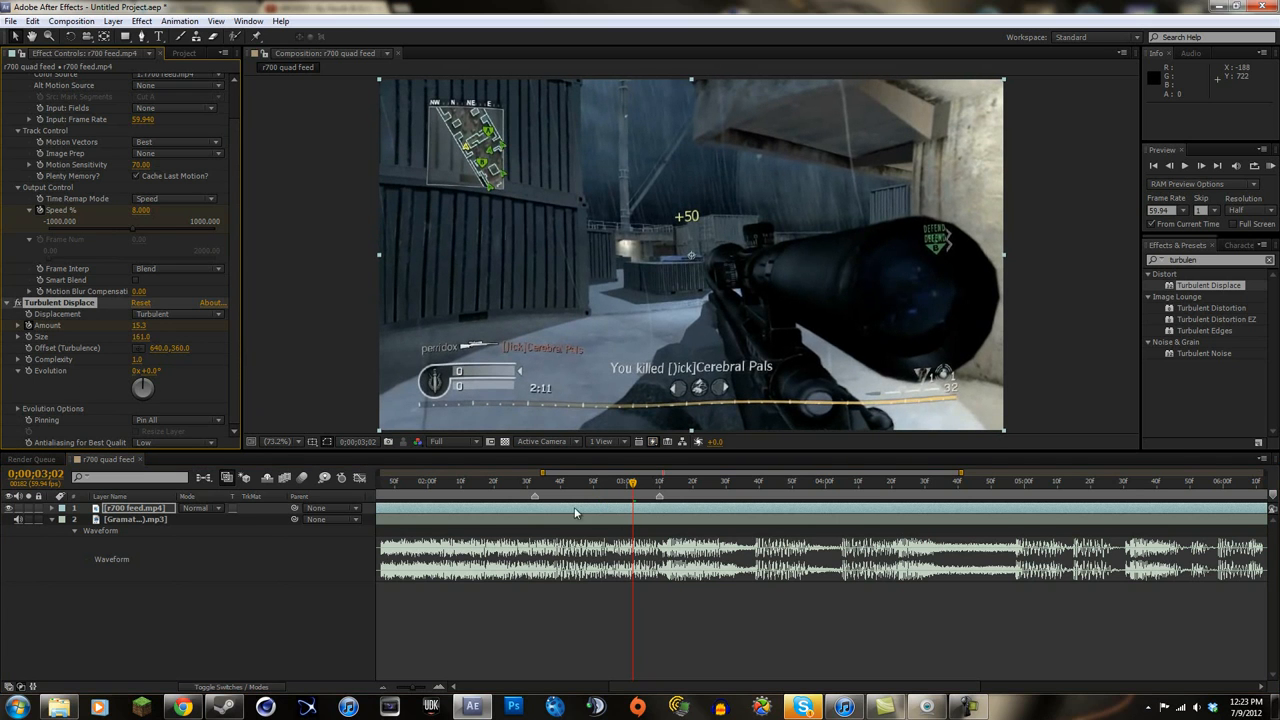
{"action": "left_click", "coordinate": [500, 481]}
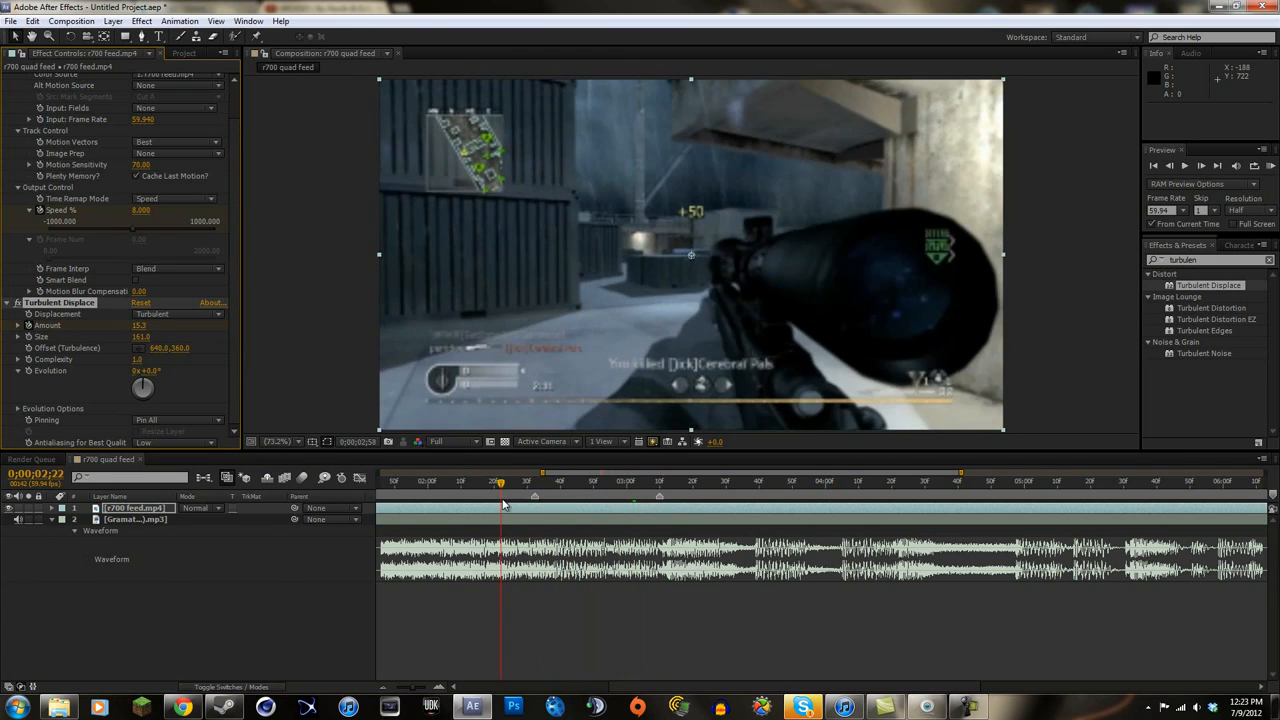
{"action": "left_click", "coordinate": [660, 482]}
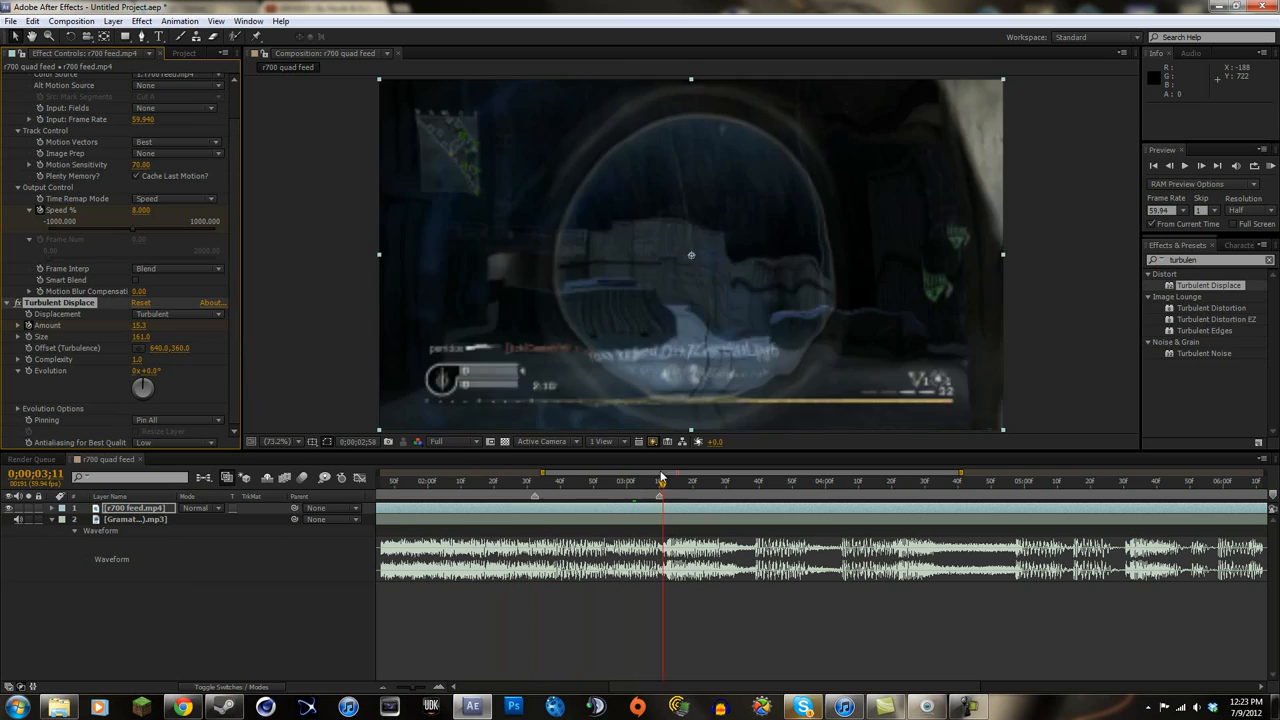
{"action": "left_click", "coordinate": [535, 481]}
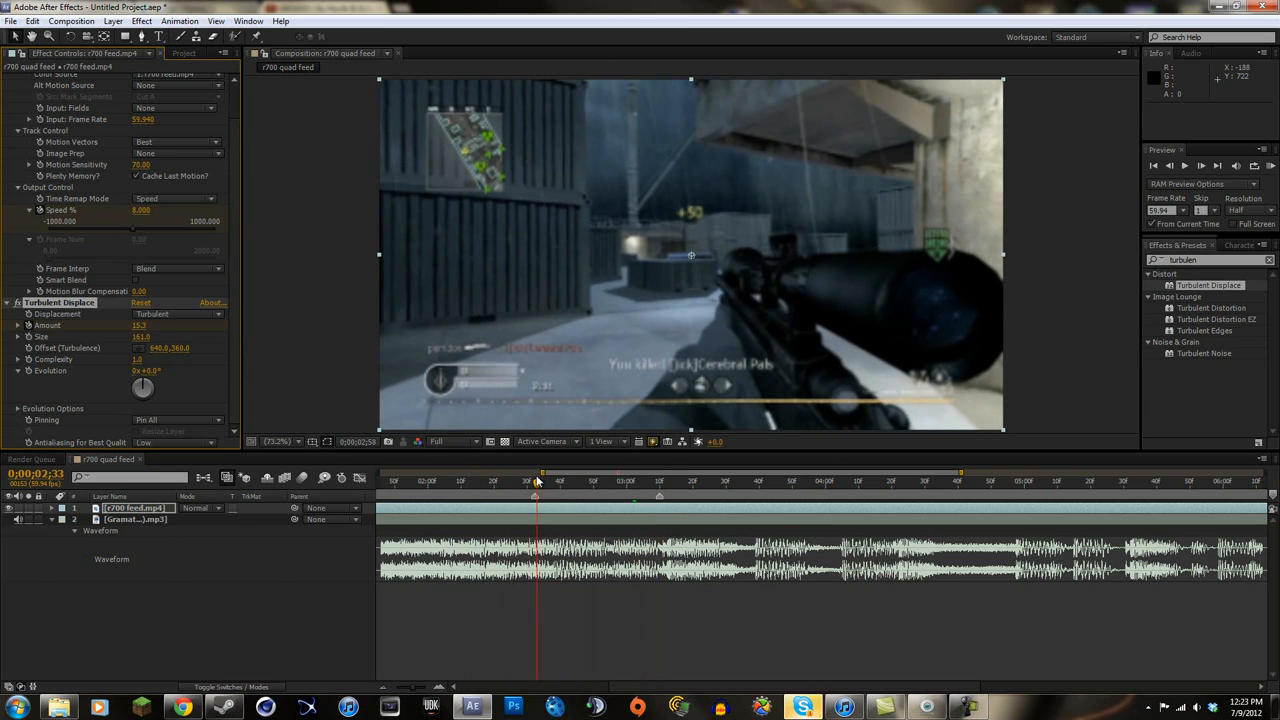
{"action": "left_click", "coordinate": [534, 495]}
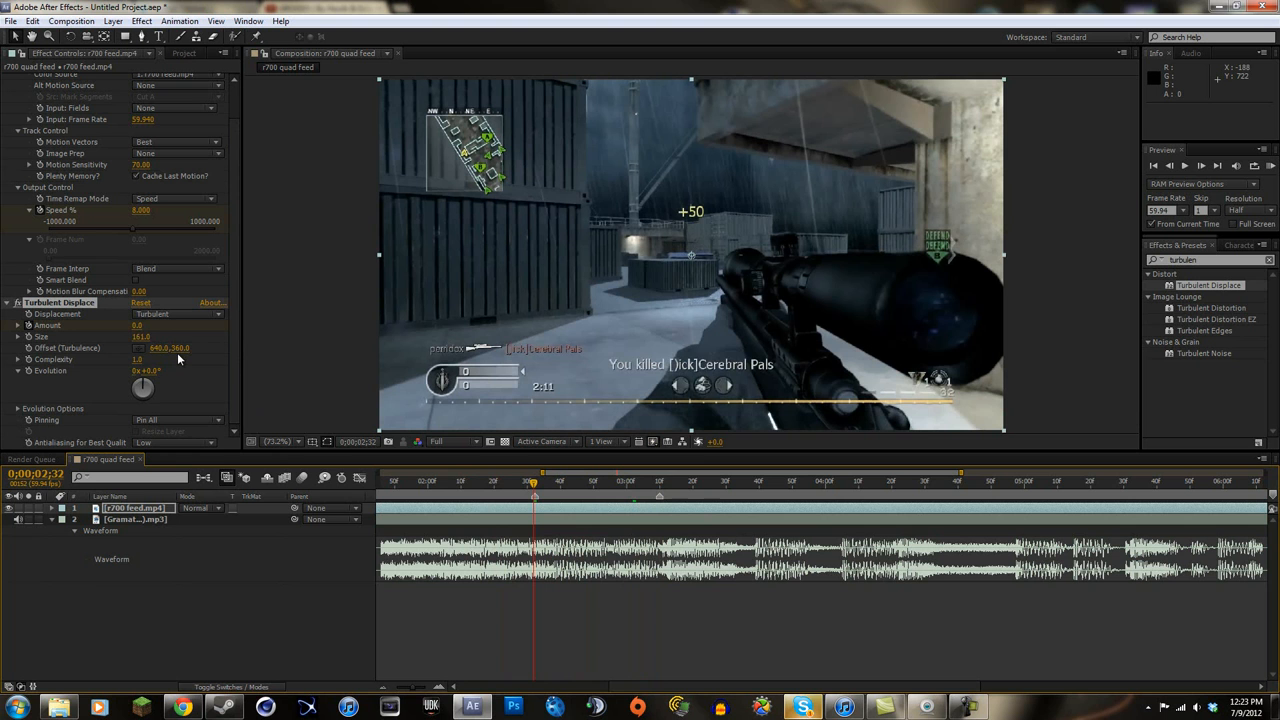
Step: Keyframe Turbulent Displace Amount from 0 up to 55 and back to 0, plus Offset keyframes
{"action": "double_click", "coordinate": [160, 348]}
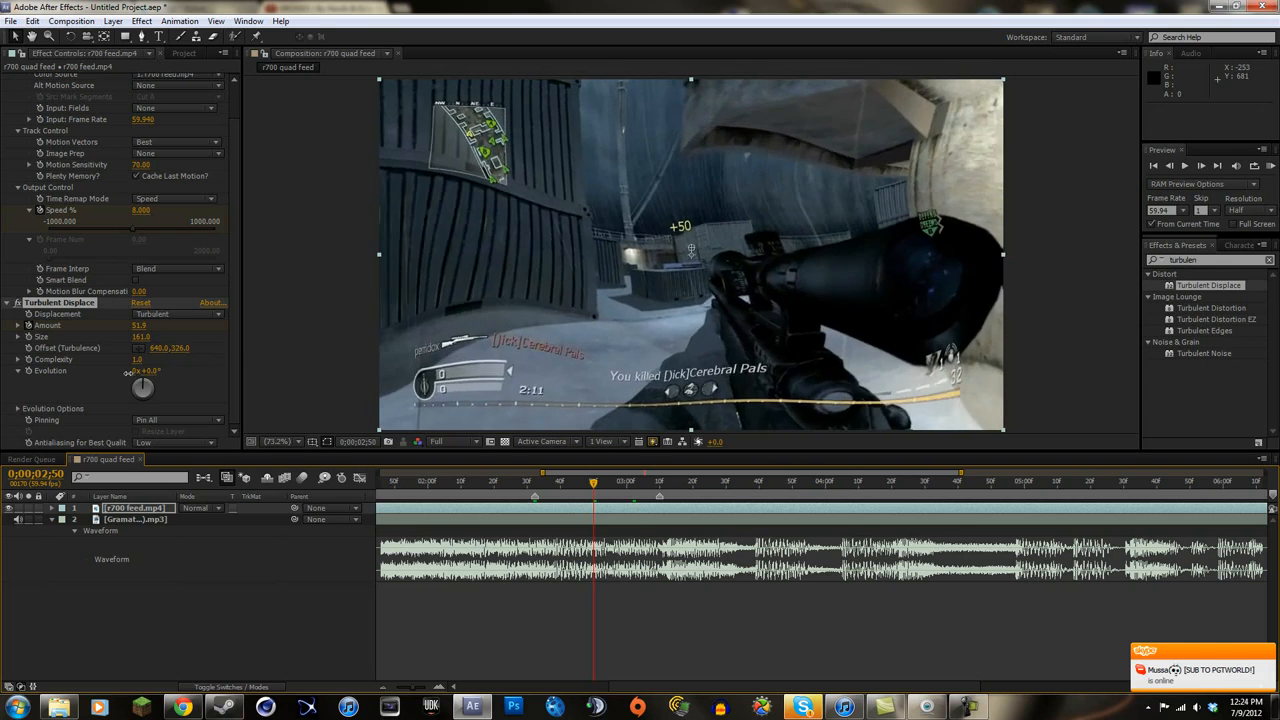
{"action": "left_click_drag", "start_coordinate": [169, 347], "coordinate": [169, 355]}
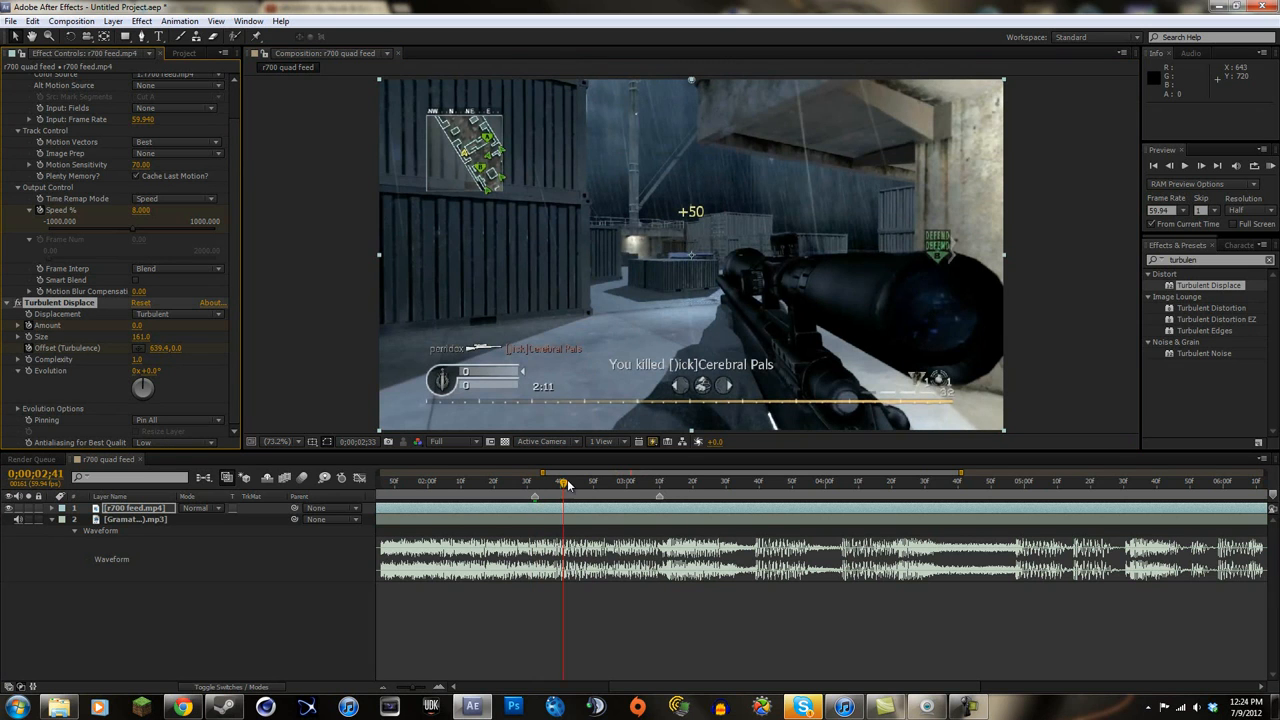
{"action": "left_click_drag", "start_coordinate": [562, 483], "coordinate": [593, 483]}
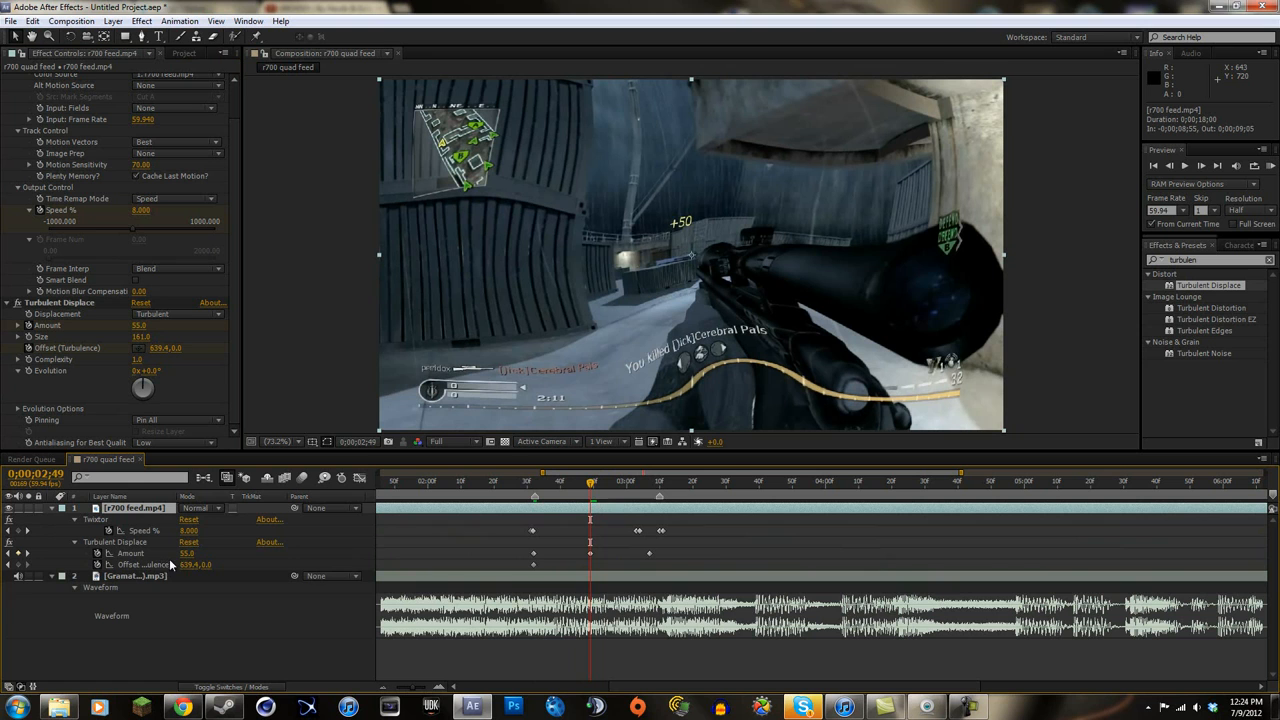
{"action": "mouse_move", "coordinate": [123, 352]}
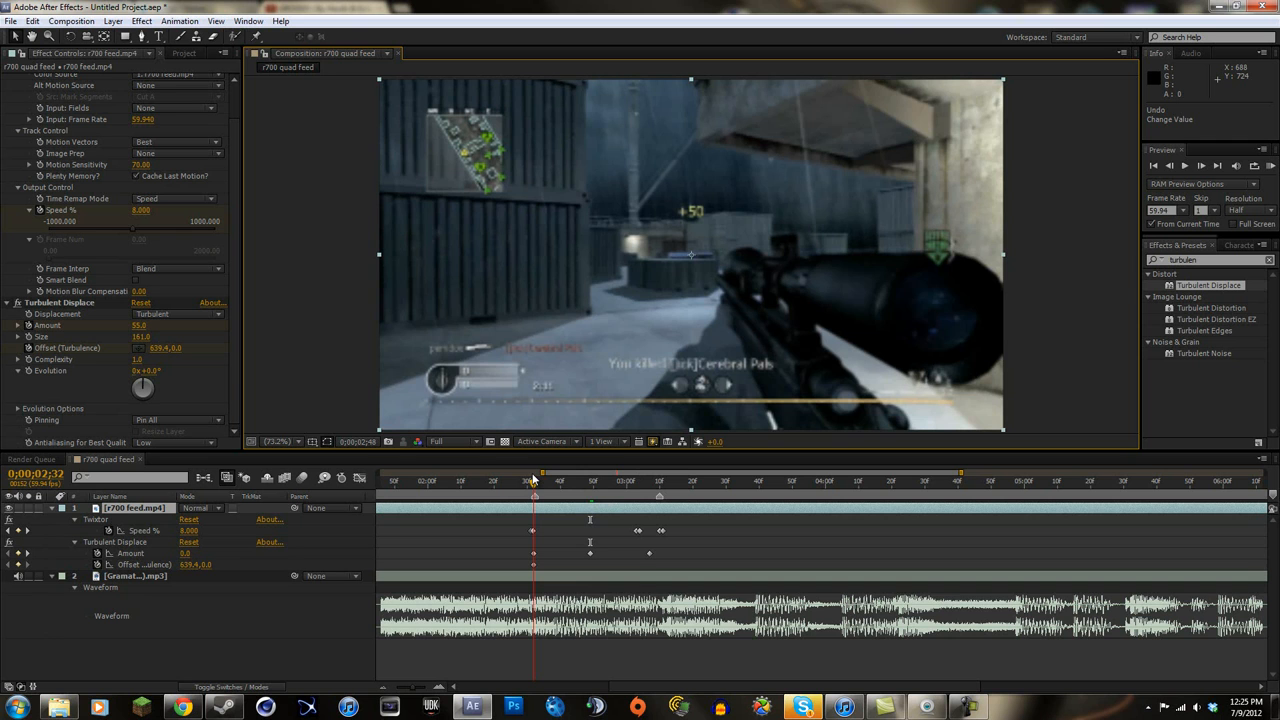
{"action": "left_click", "coordinate": [650, 481]}
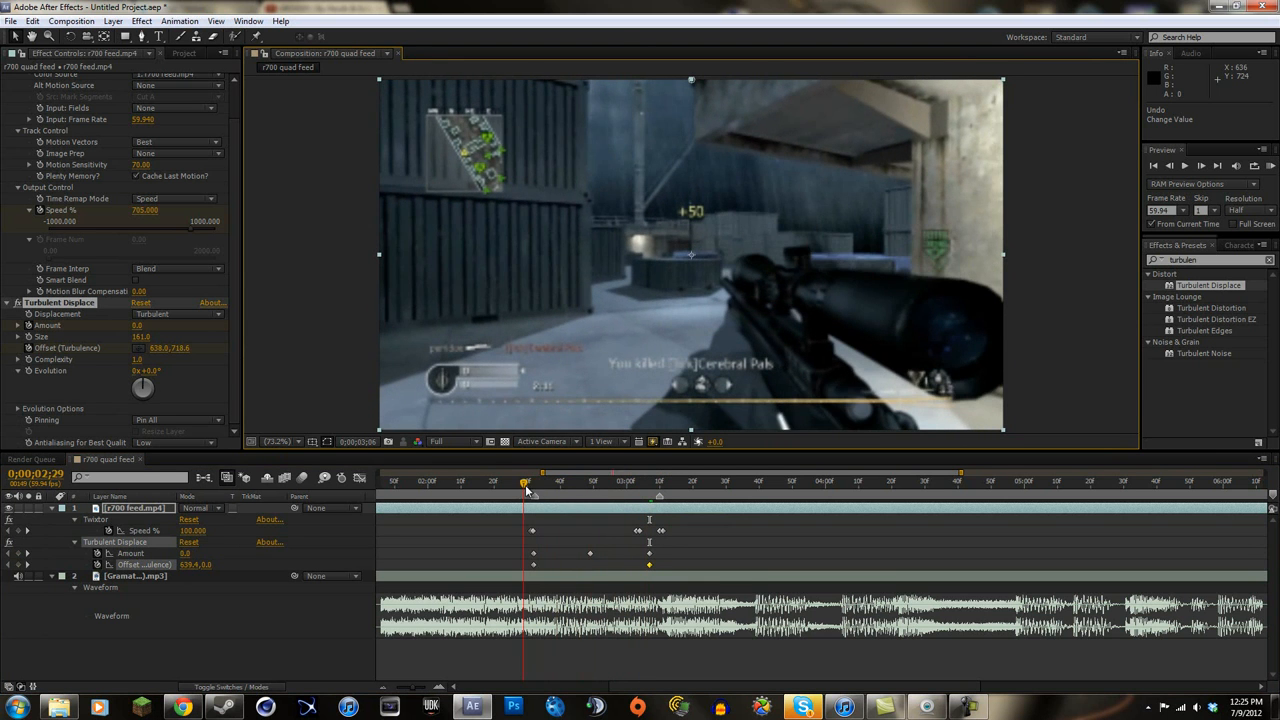
{"action": "left_click_drag", "start_coordinate": [525, 483], "coordinate": [557, 483]}
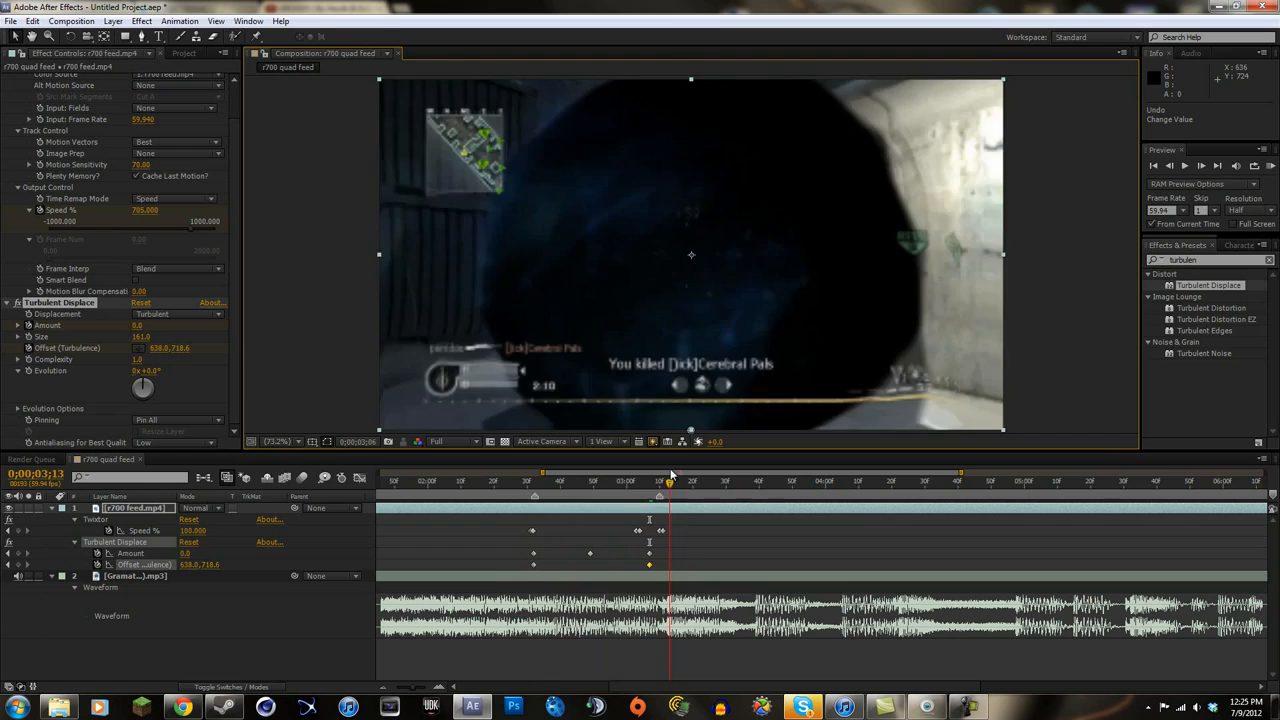
{"action": "left_click", "coordinate": [617, 481]}
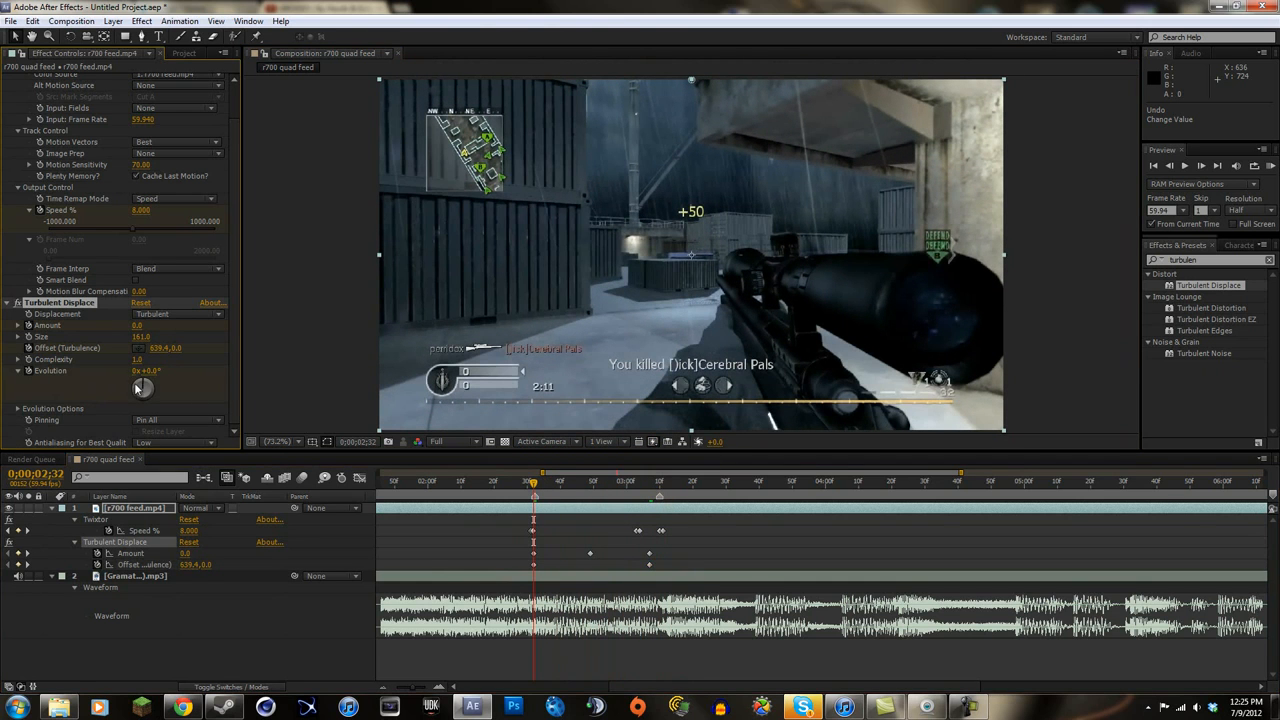
Step: Turn Turbulent Displace Evolution to 288° at the last keyframe and scrub the slow-motion warp ramp
{"action": "left_click", "coordinate": [650, 483]}
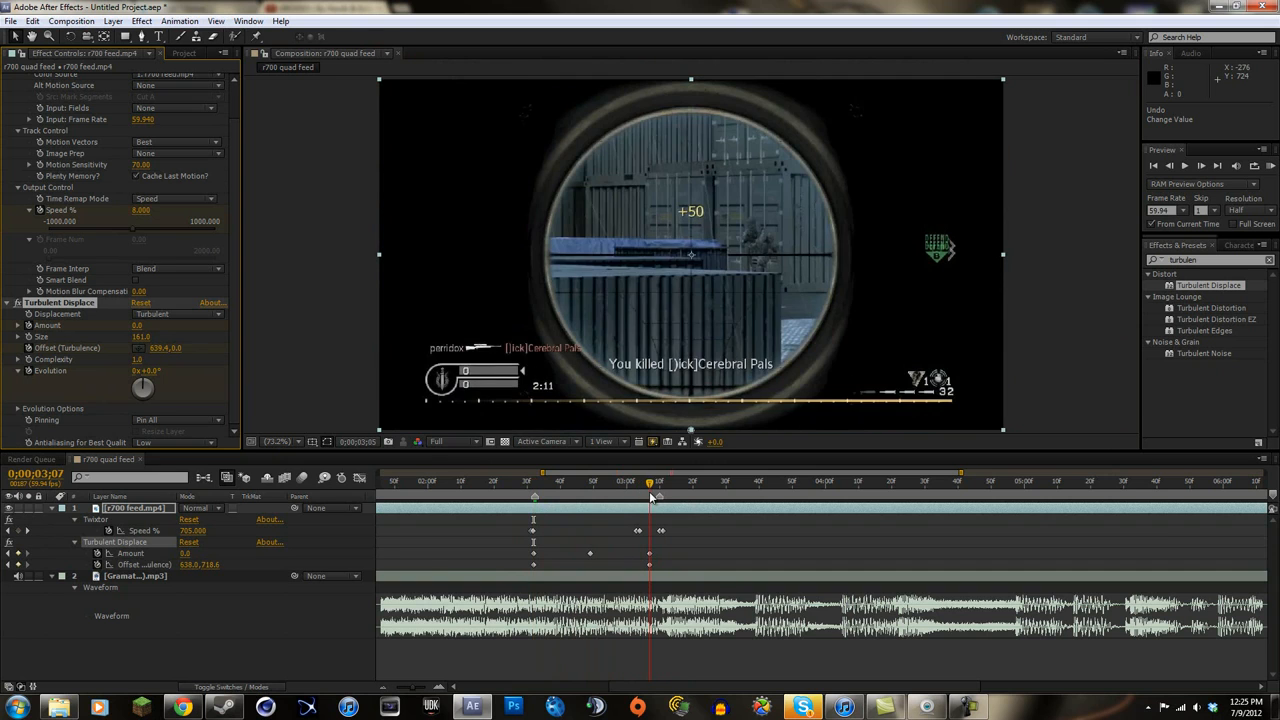
{"action": "left_click_drag", "start_coordinate": [143, 387], "coordinate": [155, 390]}
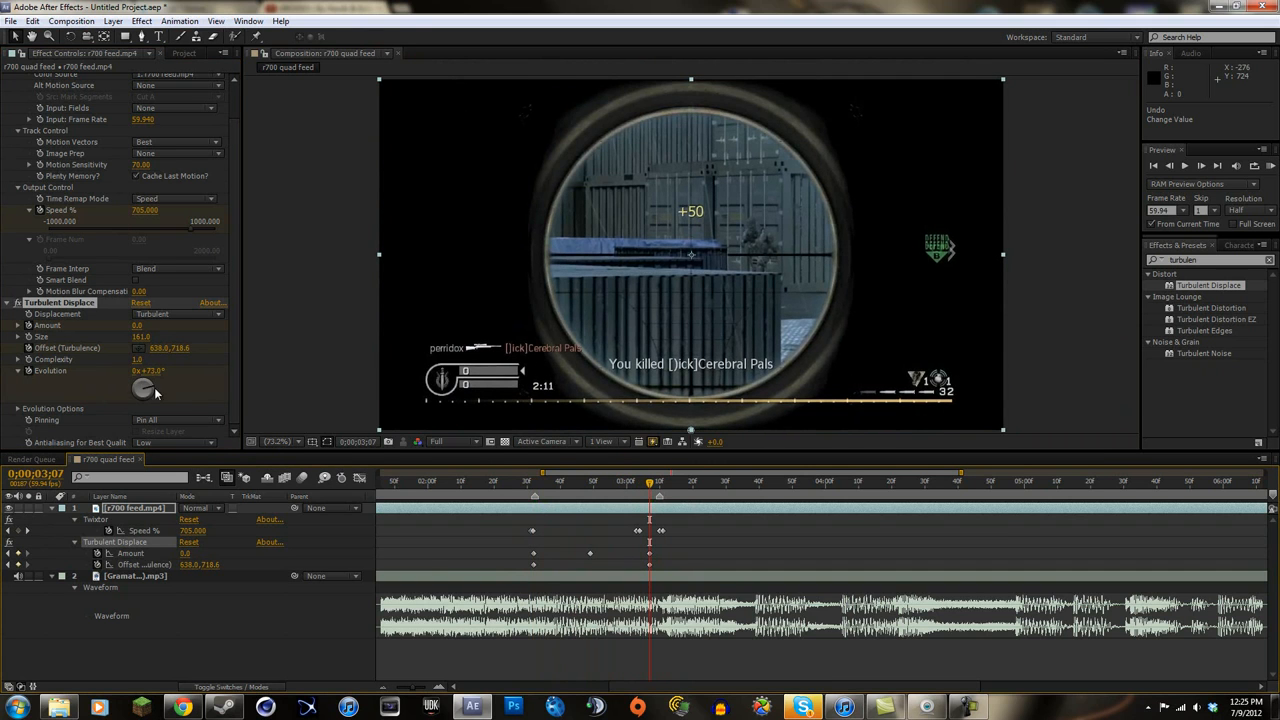
{"action": "left_click_drag", "start_coordinate": [155, 390], "coordinate": [110, 385]}
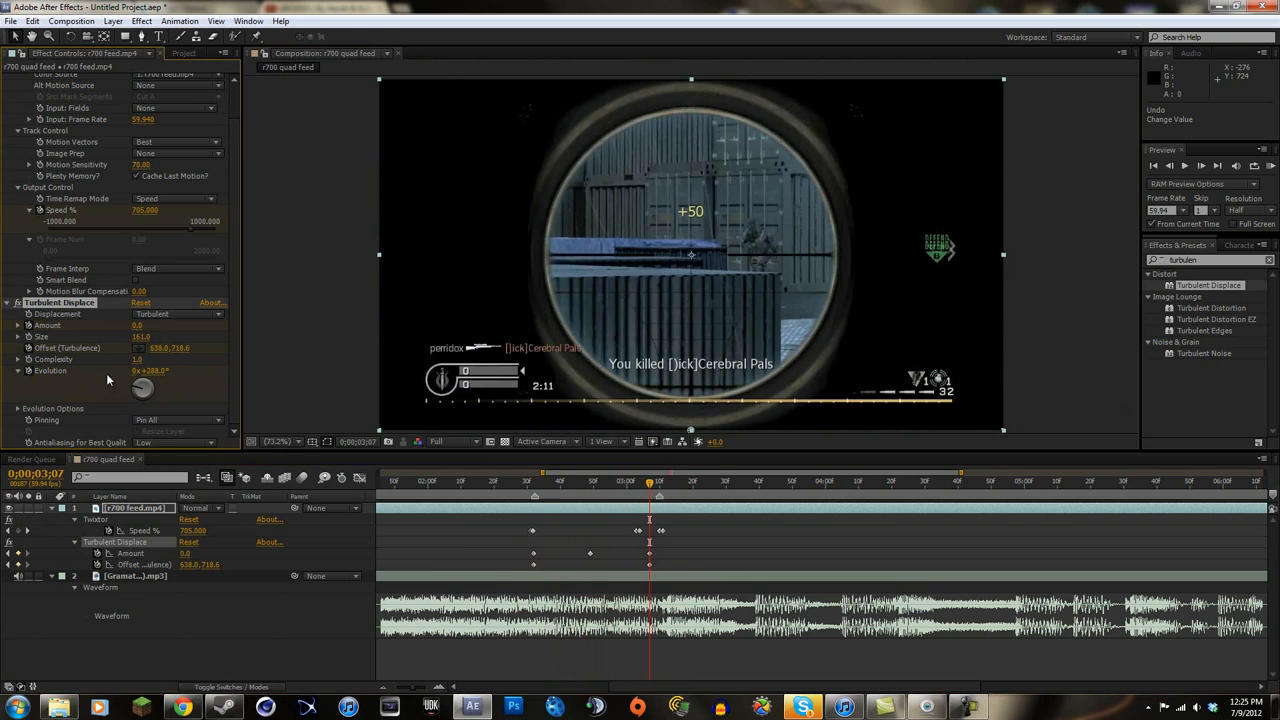
{"action": "left_click", "coordinate": [510, 481]}
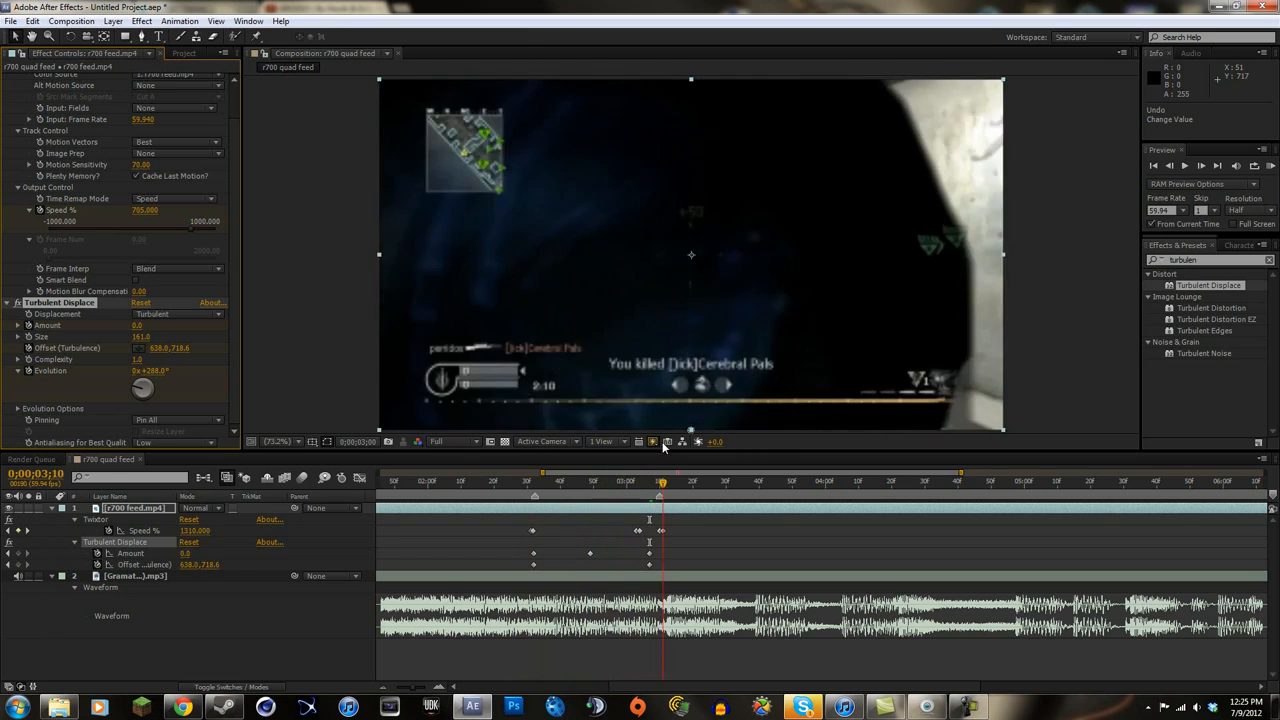
{"action": "left_click", "coordinate": [600, 472]}
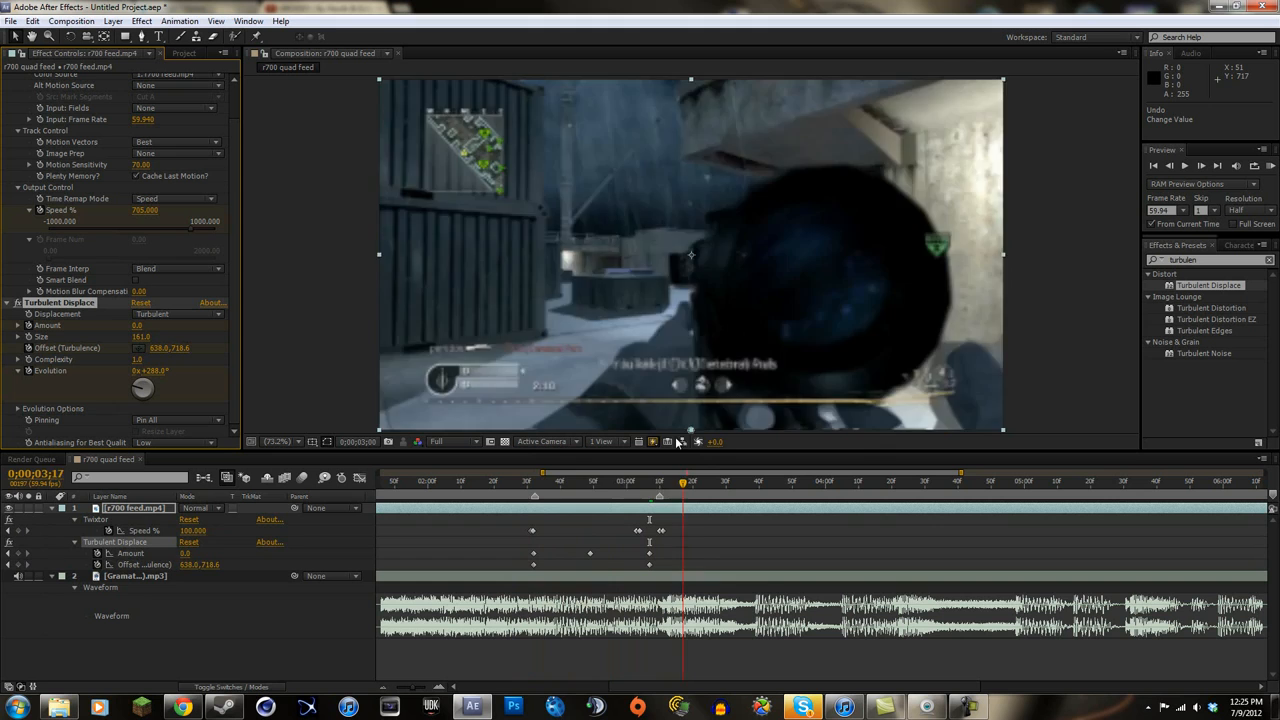
{"action": "left_click", "coordinate": [533, 481]}
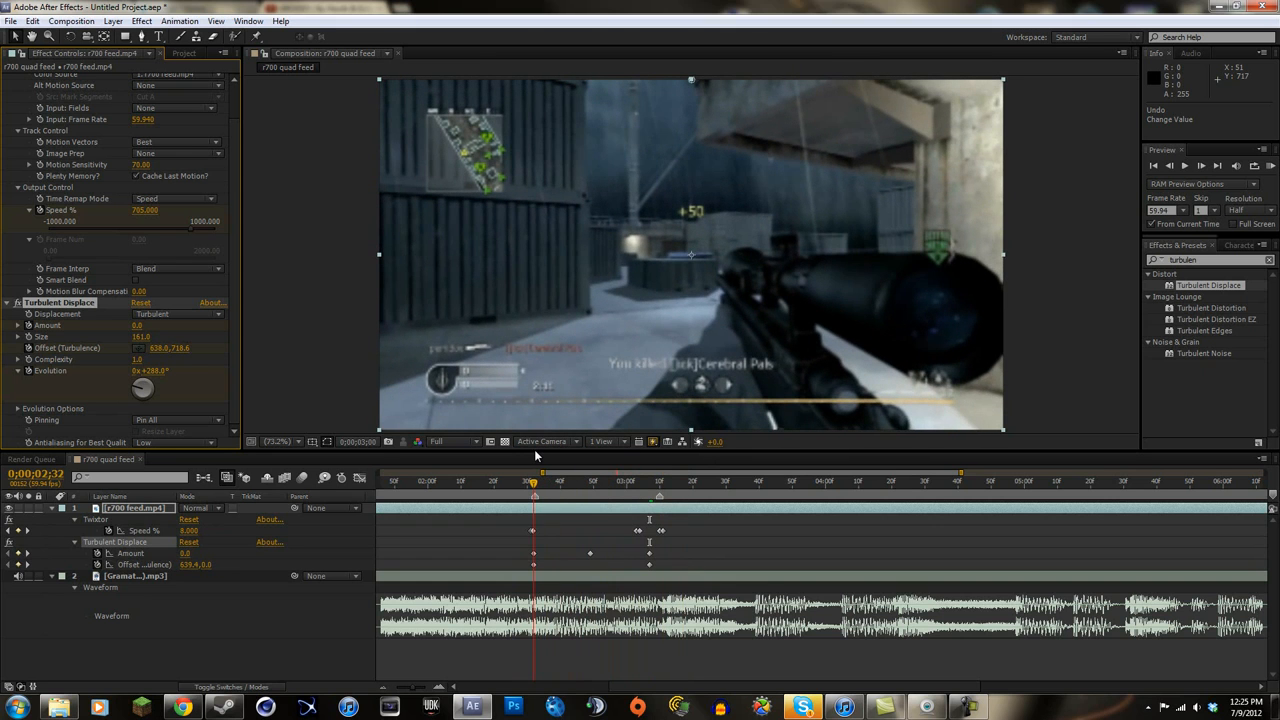
{"action": "left_click", "coordinate": [613, 481]}
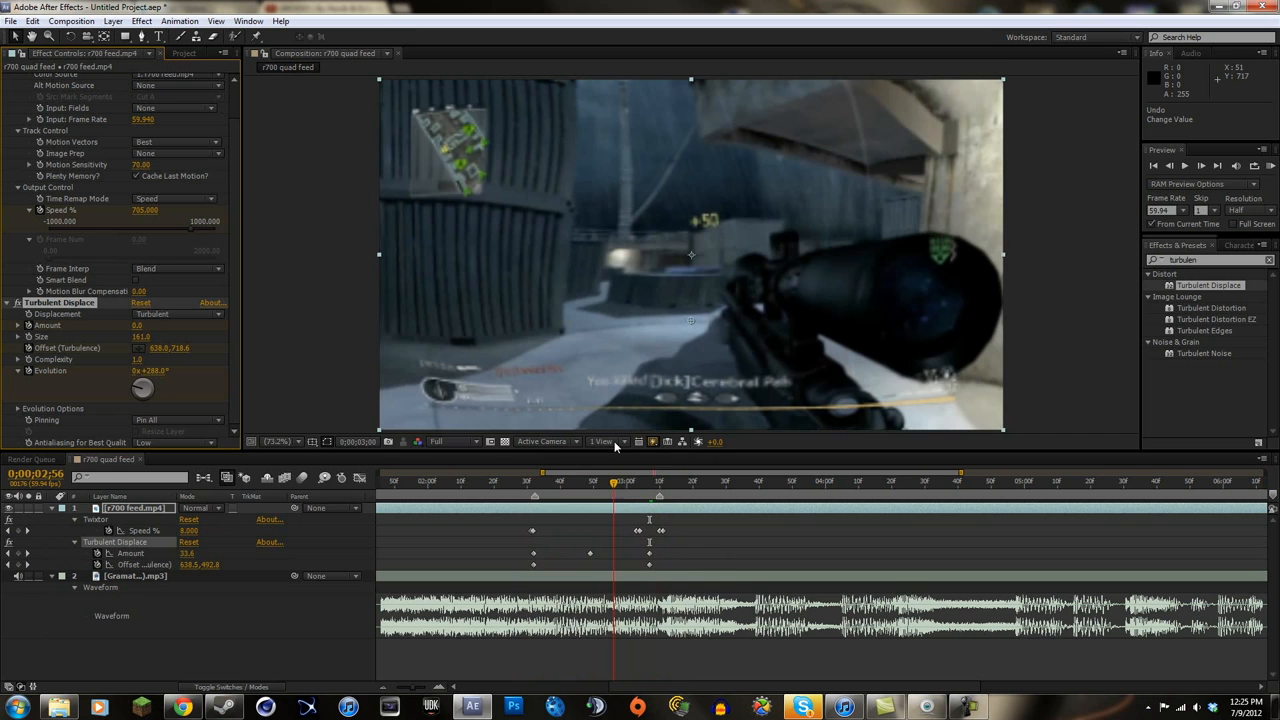
{"action": "left_click", "coordinate": [590, 481]}
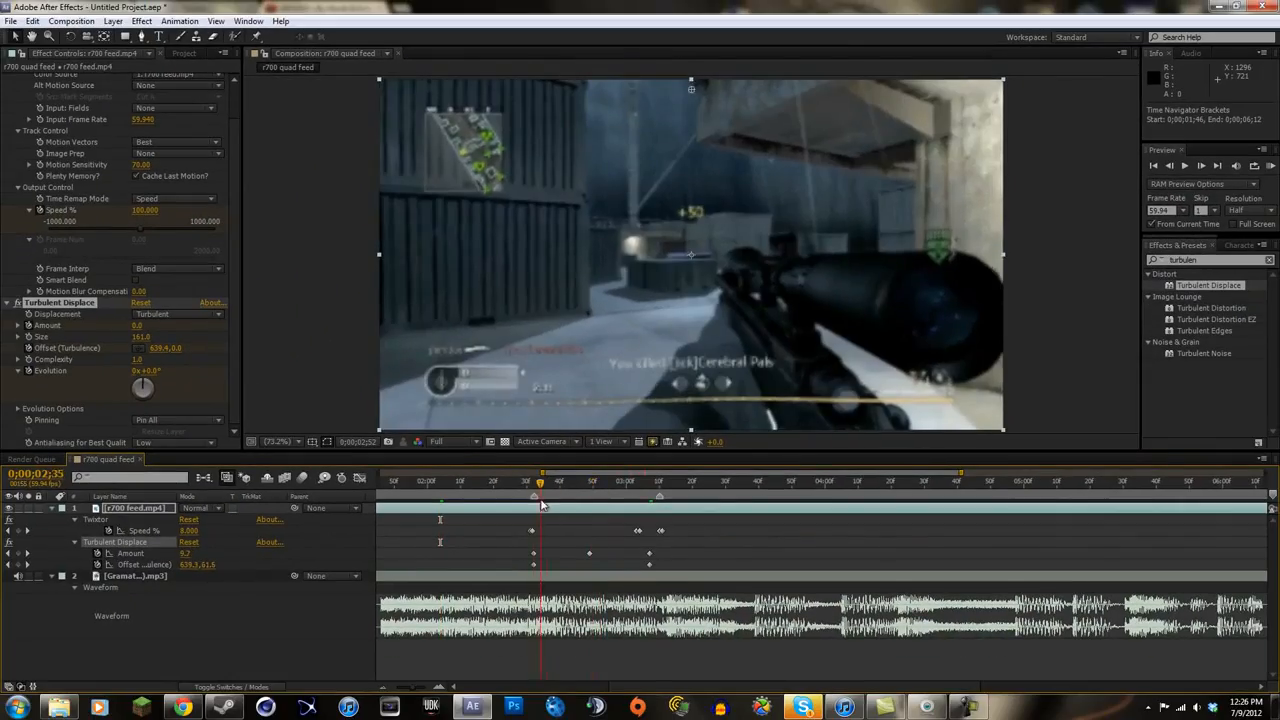
{"action": "left_click", "coordinate": [658, 481]}
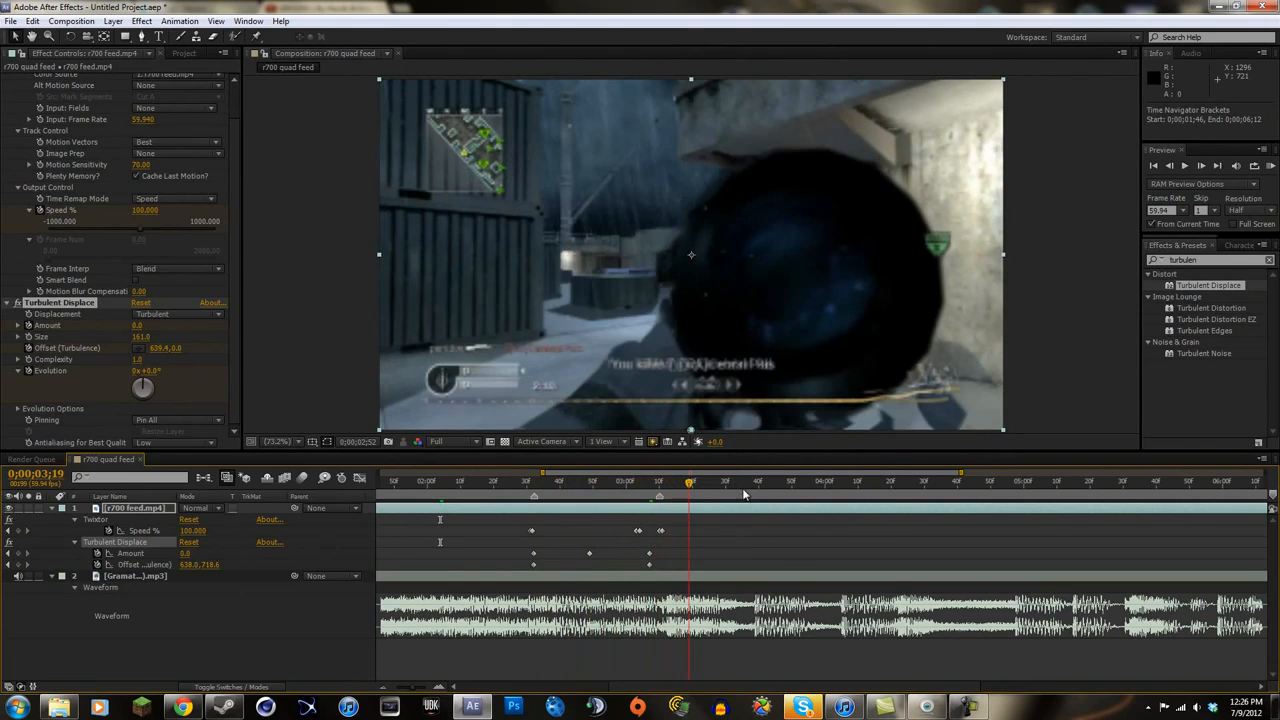
{"action": "left_click", "coordinate": [612, 484]}
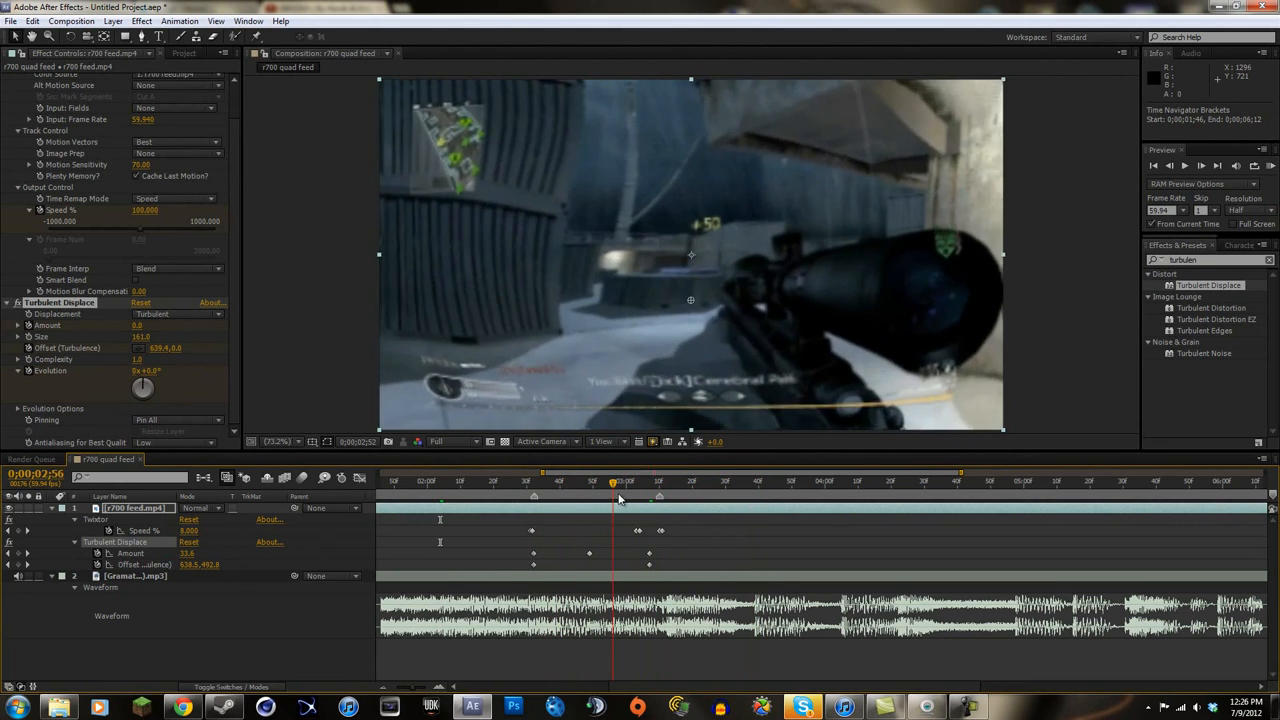
{"action": "left_click", "coordinate": [675, 483]}
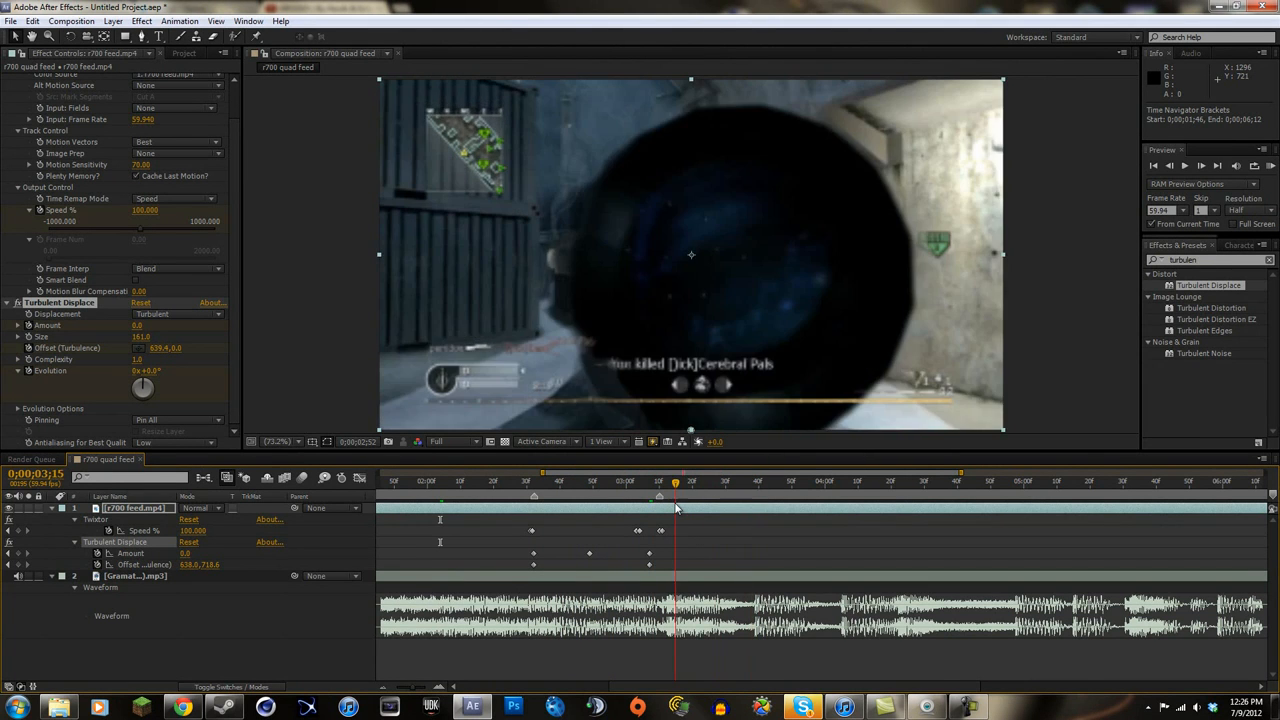
{"action": "left_click", "coordinate": [527, 481]}
{"action": "type", "text": "w"}
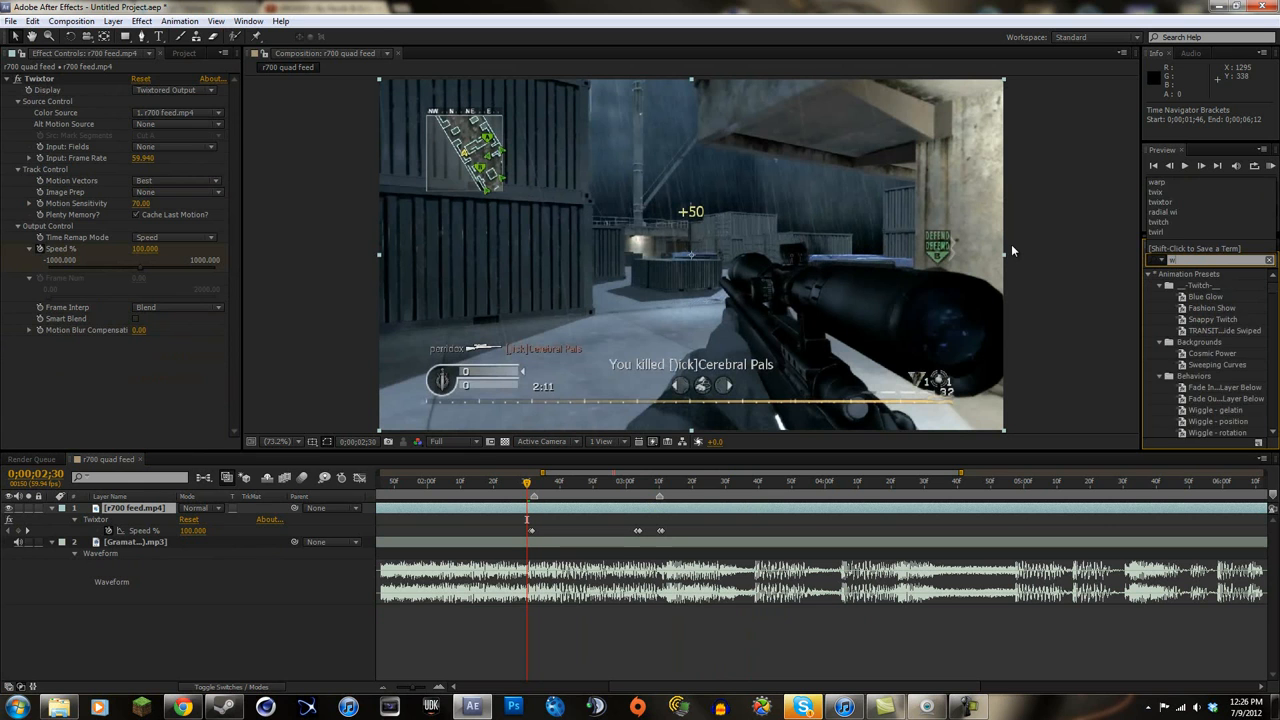
Step: Search 'warp' and apply Distort > Warp to the gameplay layer
{"action": "type", "text": "arp"}
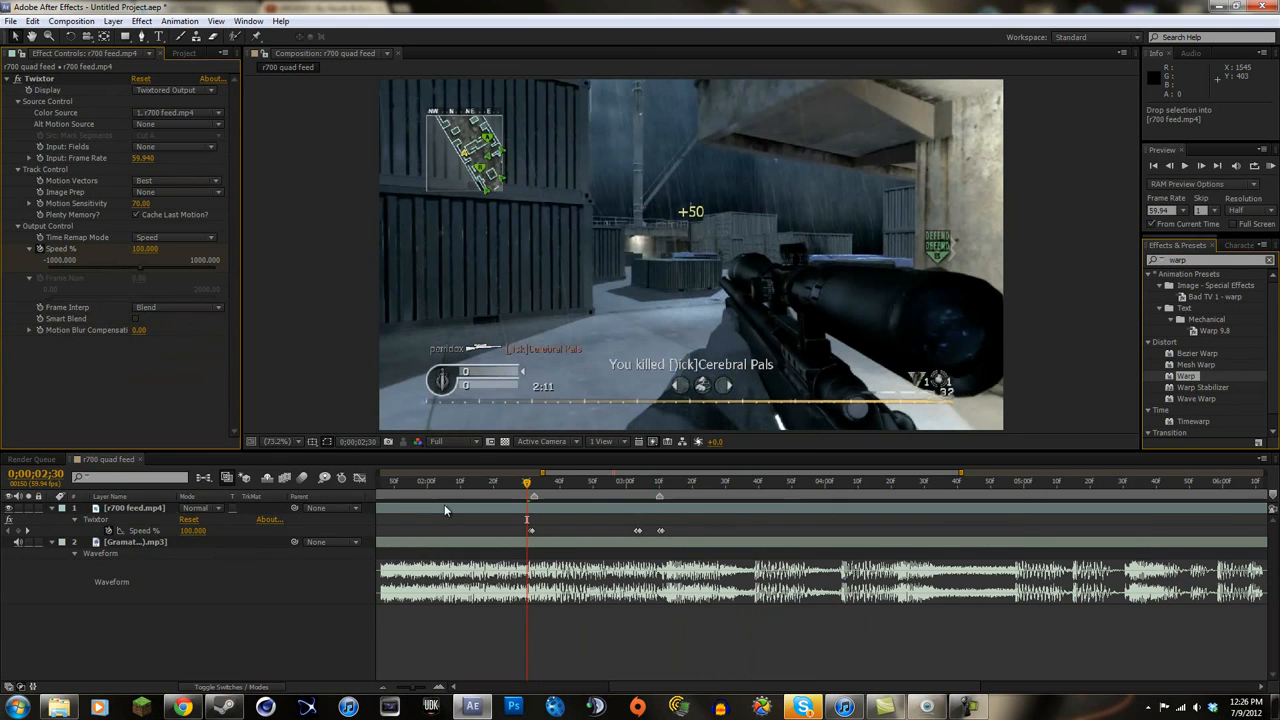
{"action": "double_click", "coordinate": [1186, 376]}
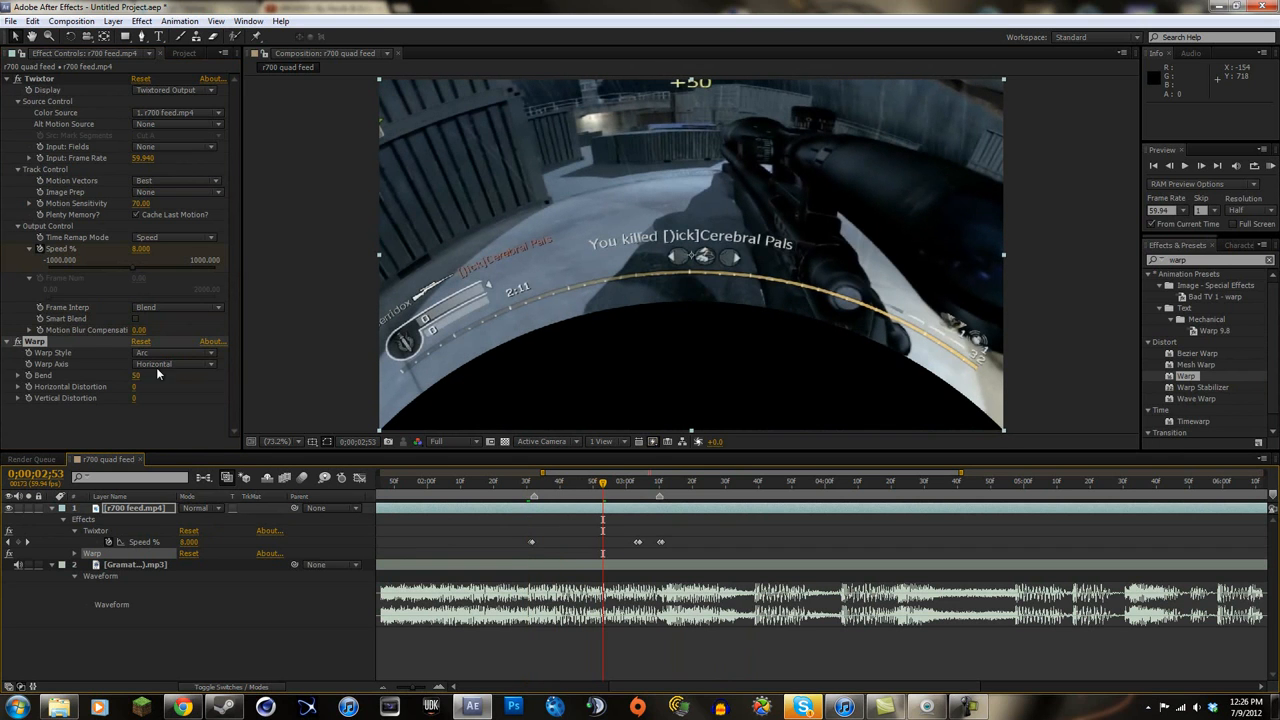
Step: Try the Arc, Arc Upper, Bulge and Flag warp styles
{"action": "left_click", "coordinate": [175, 352]}
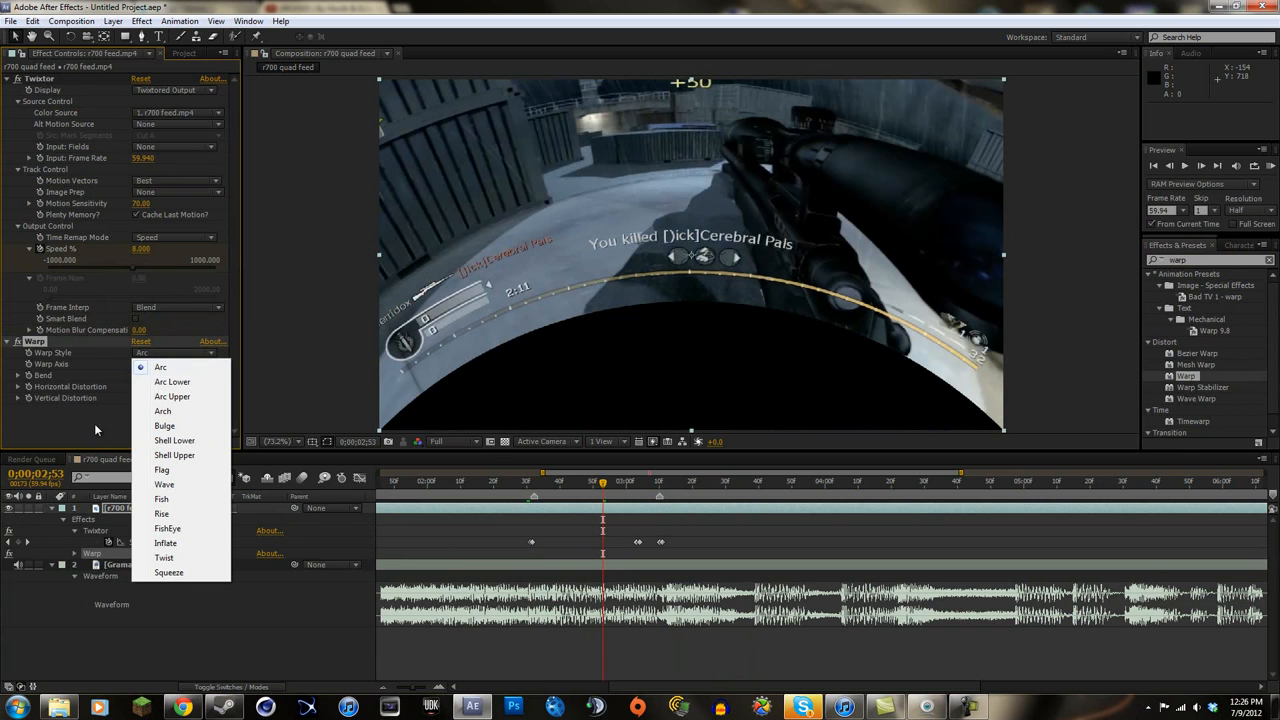
{"action": "left_click", "coordinate": [152, 363]}
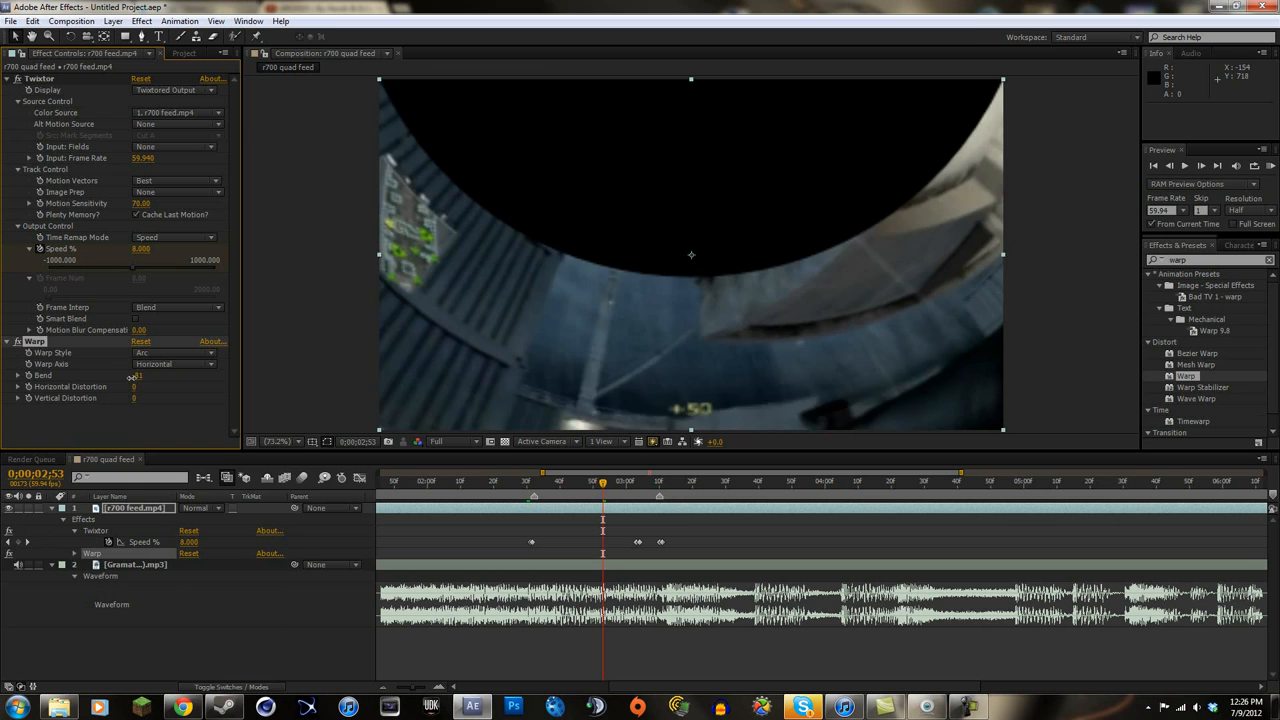
{"action": "left_click", "coordinate": [175, 352]}
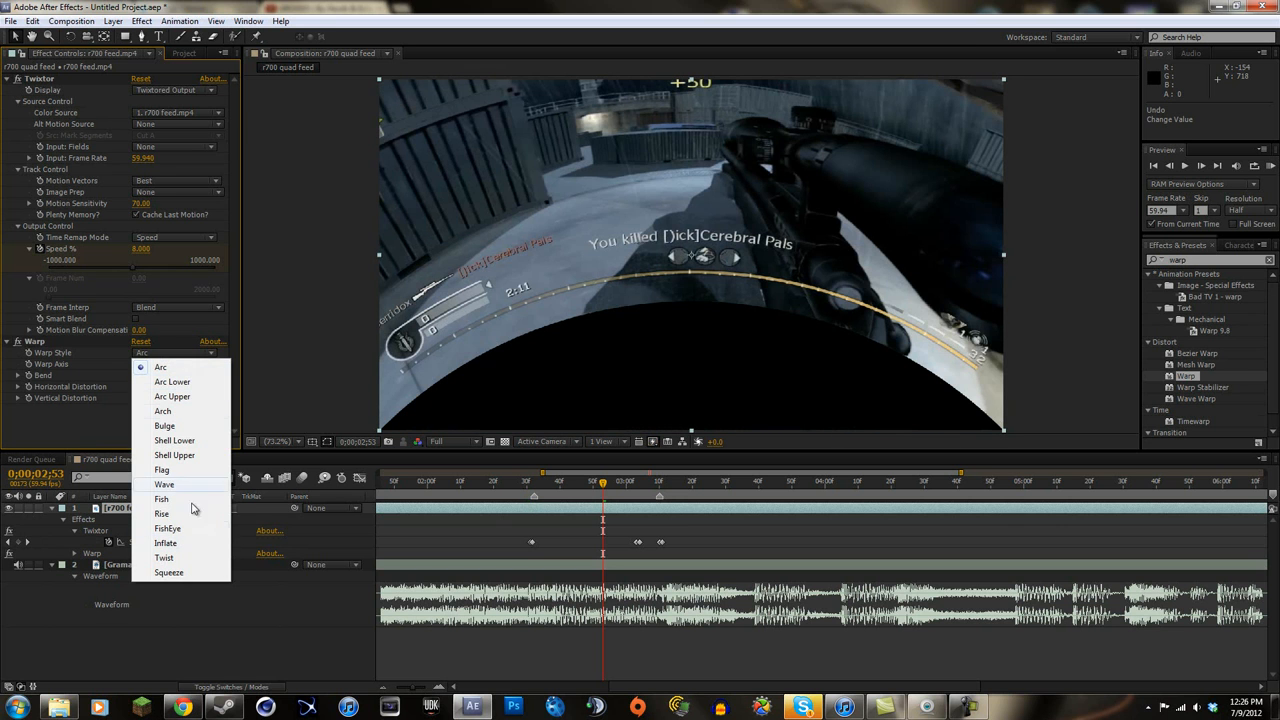
{"action": "left_click", "coordinate": [172, 382]}
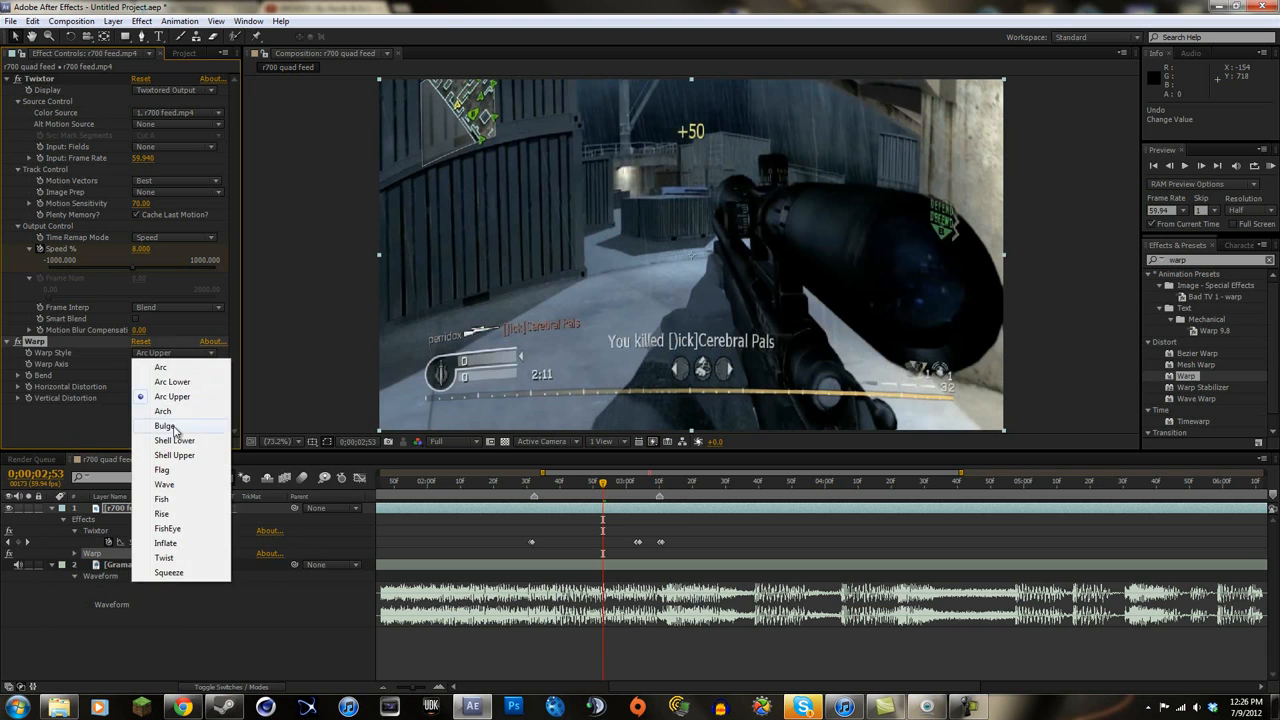
{"action": "left_click", "coordinate": [164, 426]}
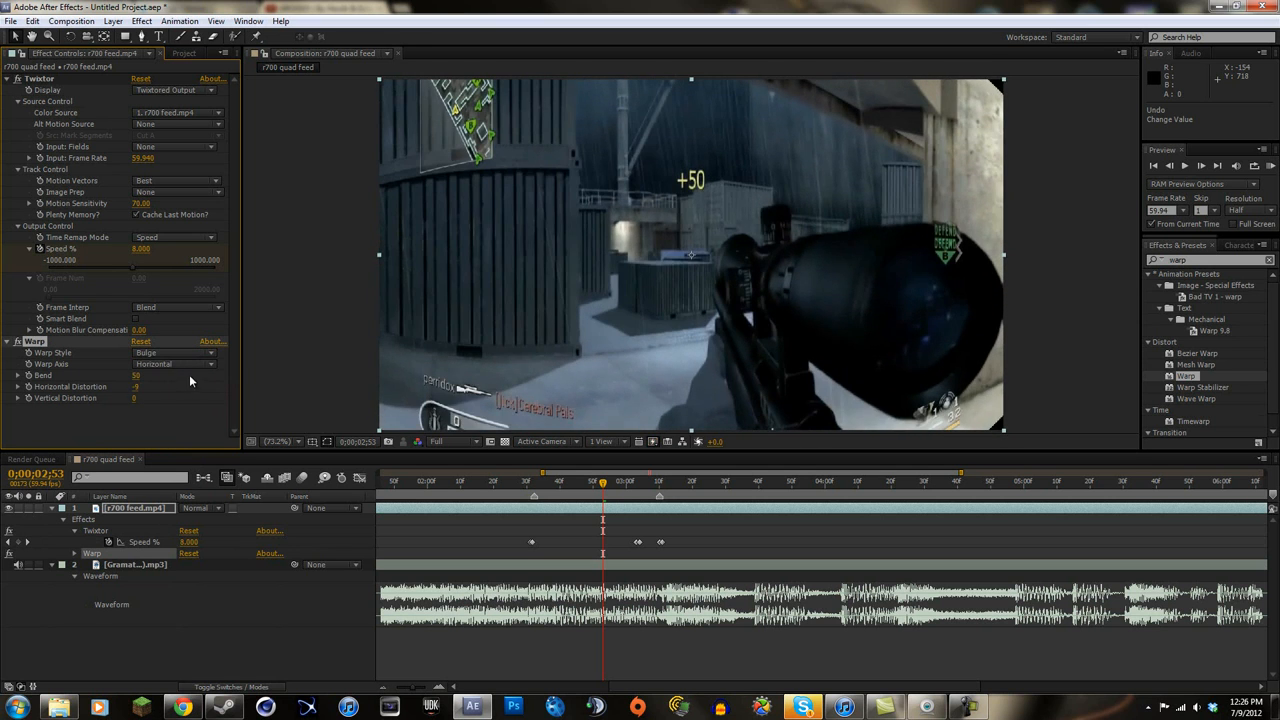
{"action": "left_click", "coordinate": [175, 352]}
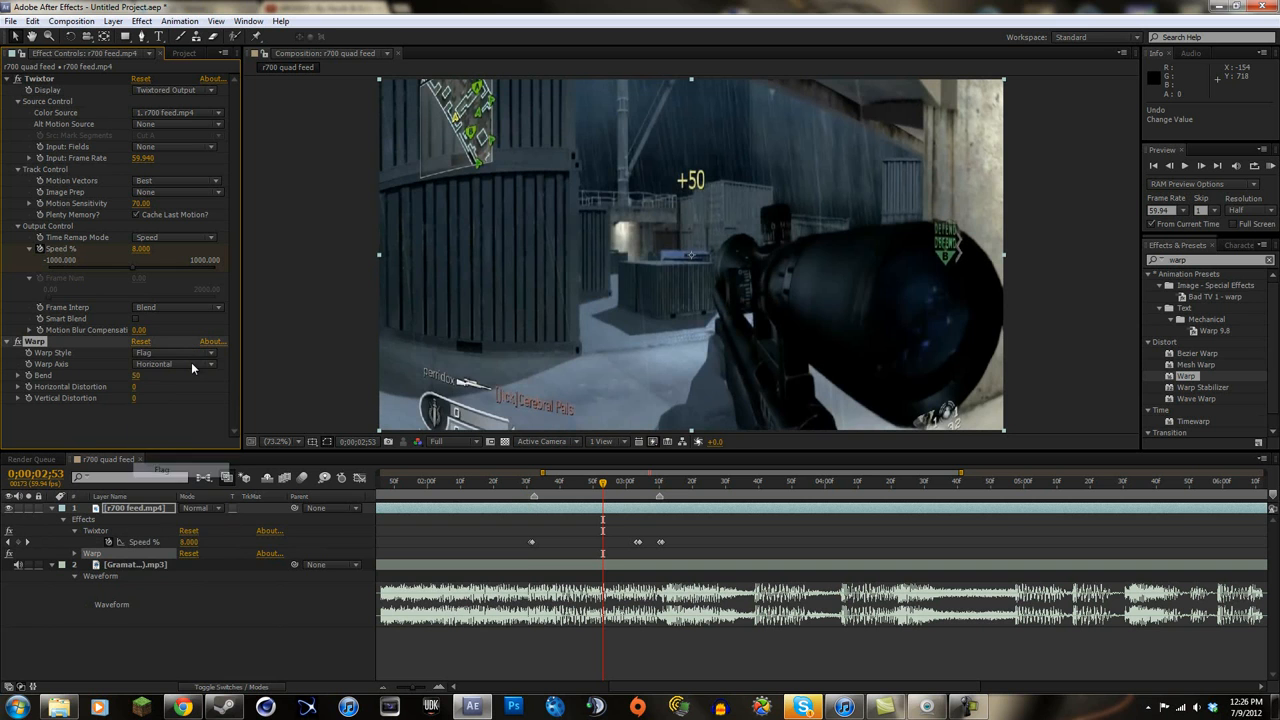
Step: Try the Wave, Rise, Inflate and Twist warp styles
{"action": "left_click", "coordinate": [175, 353]}
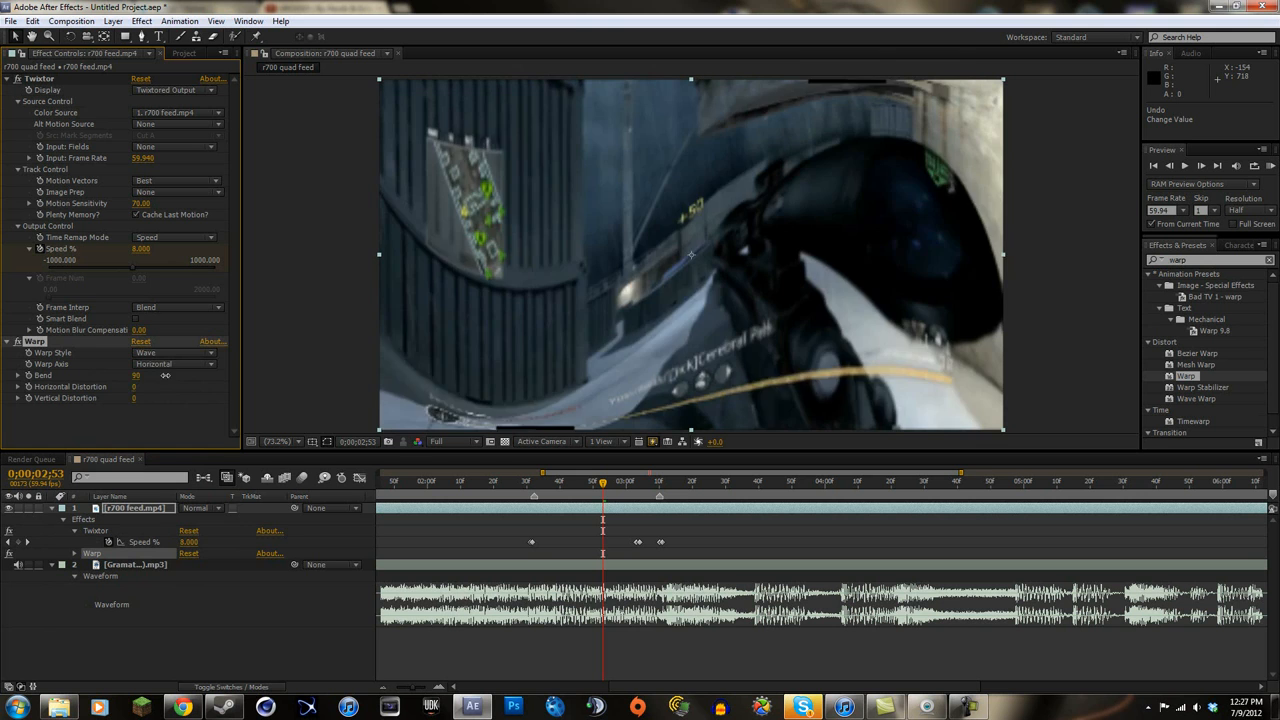
{"action": "left_click", "coordinate": [175, 352]}
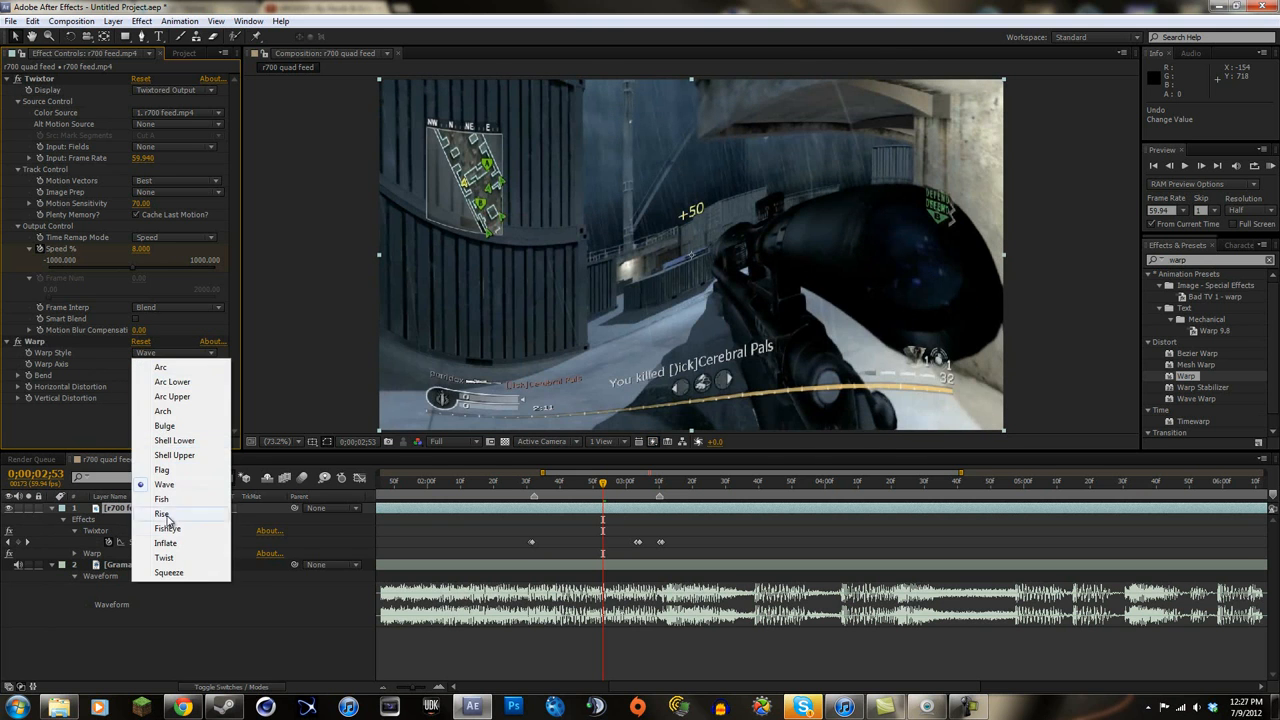
{"action": "left_click", "coordinate": [167, 528]}
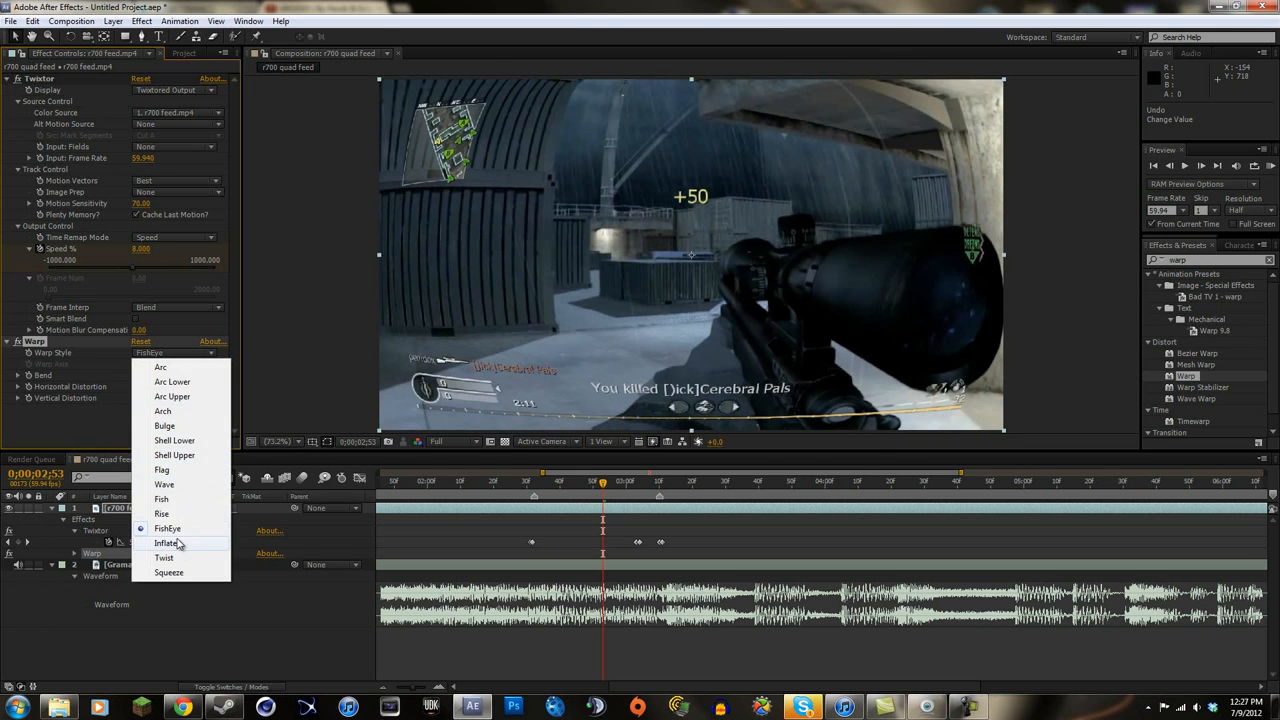
{"action": "left_click", "coordinate": [165, 542]}
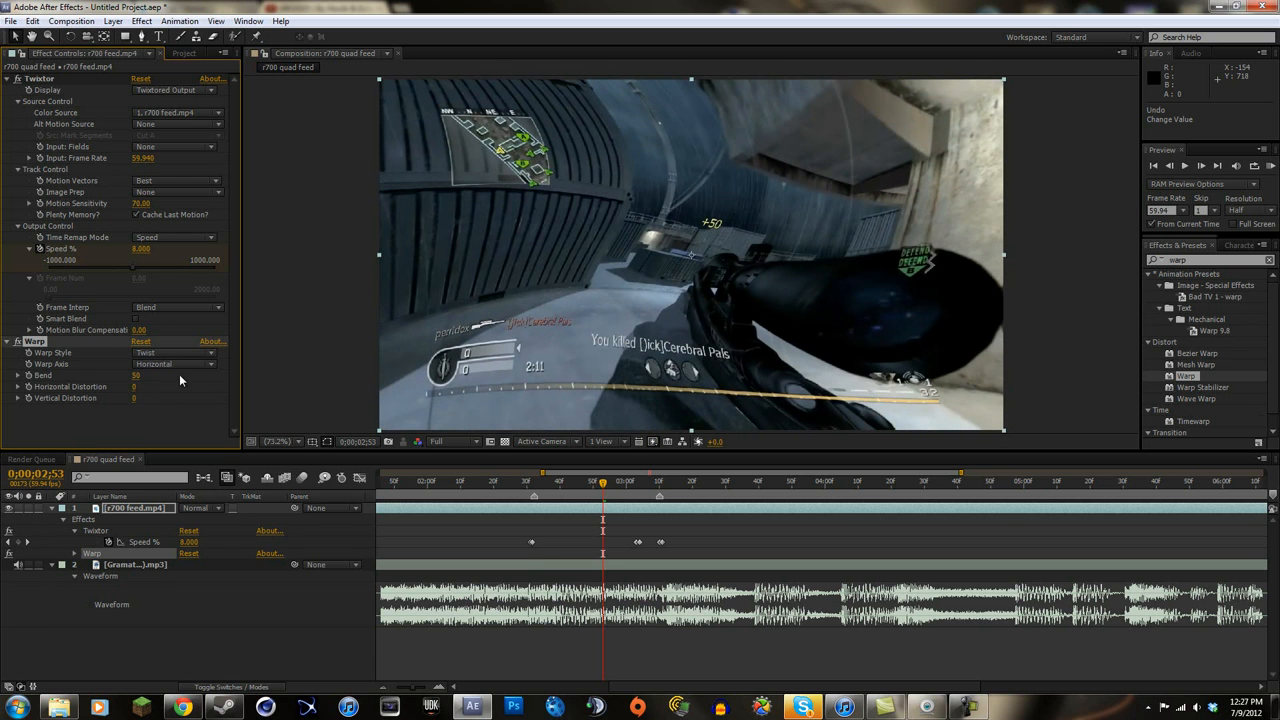
{"action": "mouse_move", "coordinate": [160, 385]}
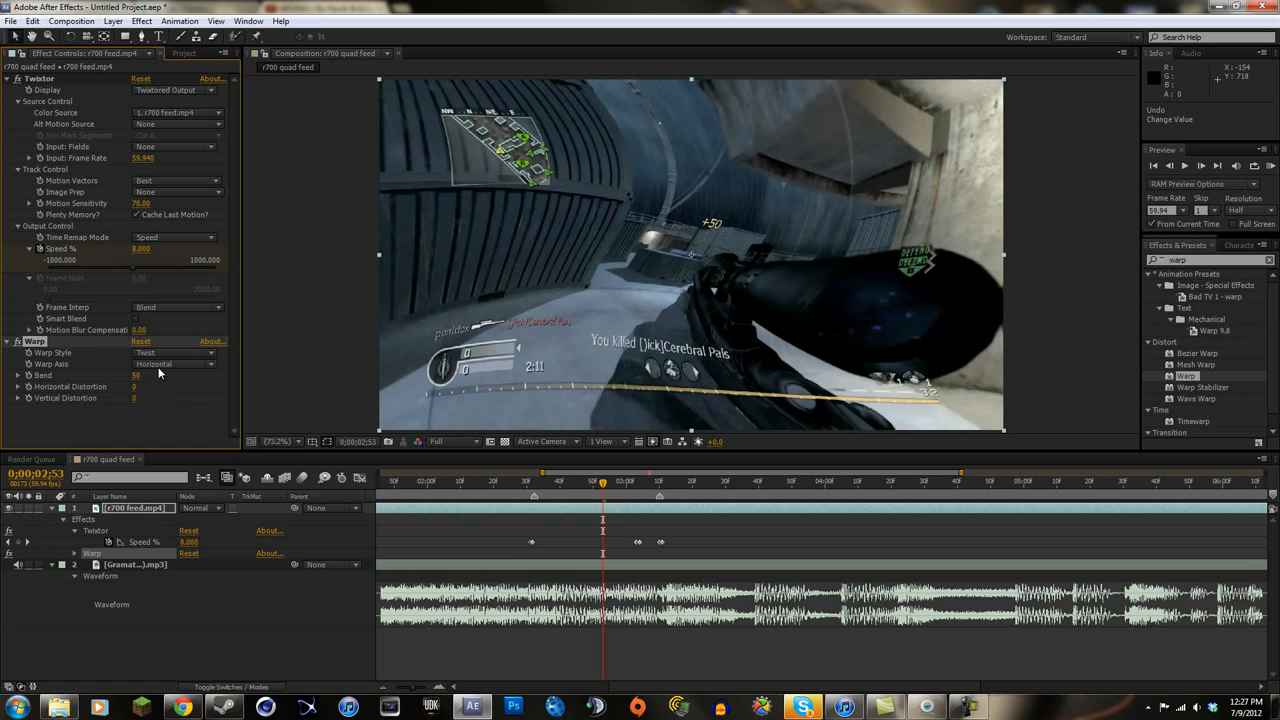
{"action": "mouse_move", "coordinate": [163, 373]}
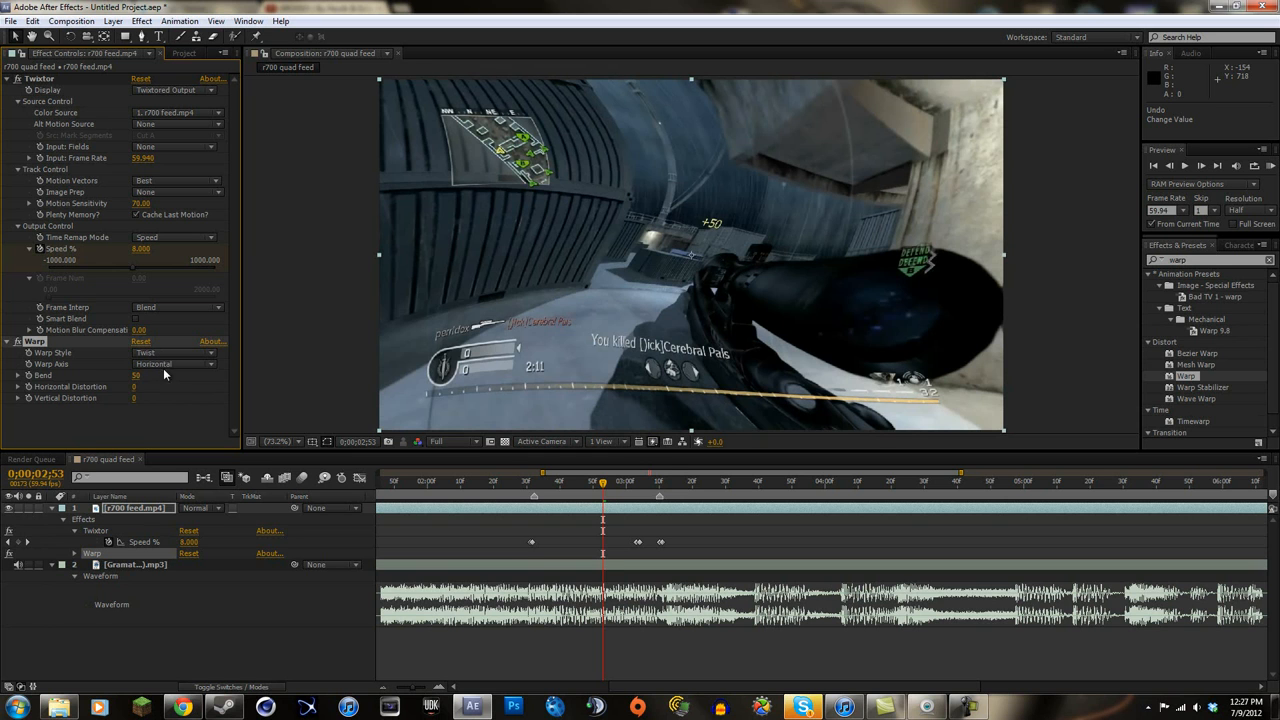
{"action": "left_click", "coordinate": [175, 352]}
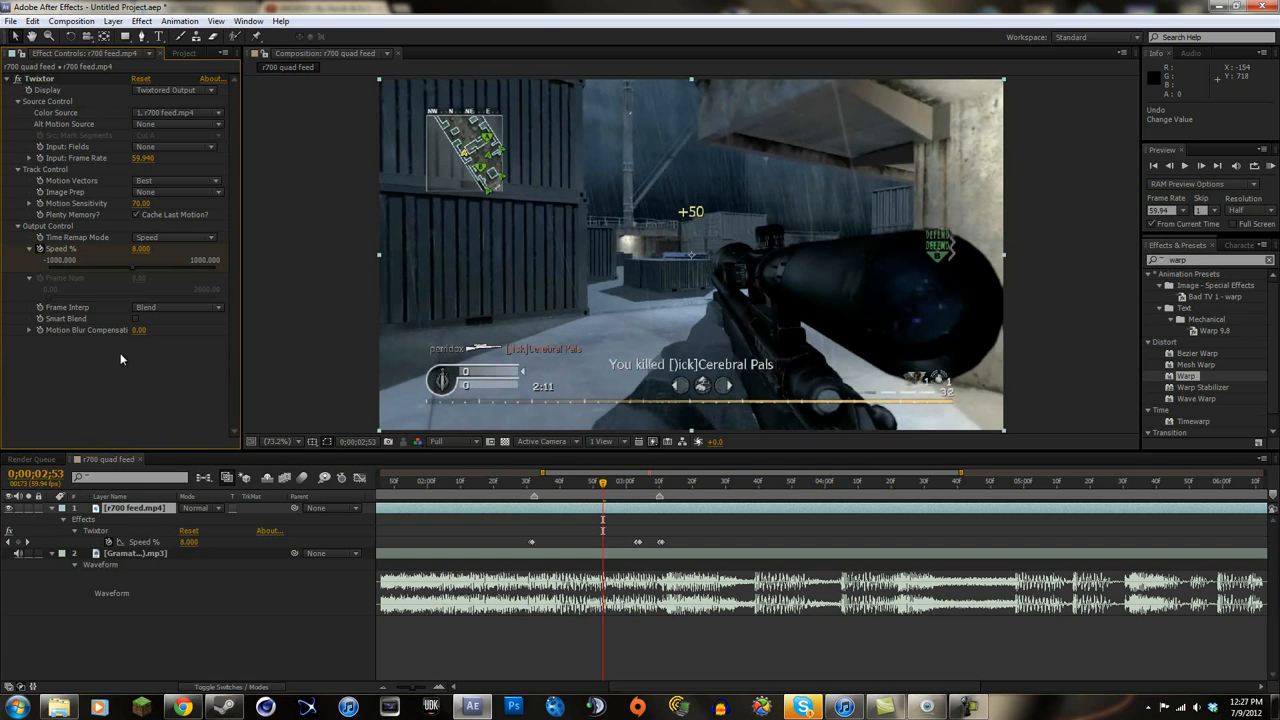
Step: Set the current time to 2:52 on the time ruler
{"action": "left_click", "coordinate": [602, 483]}
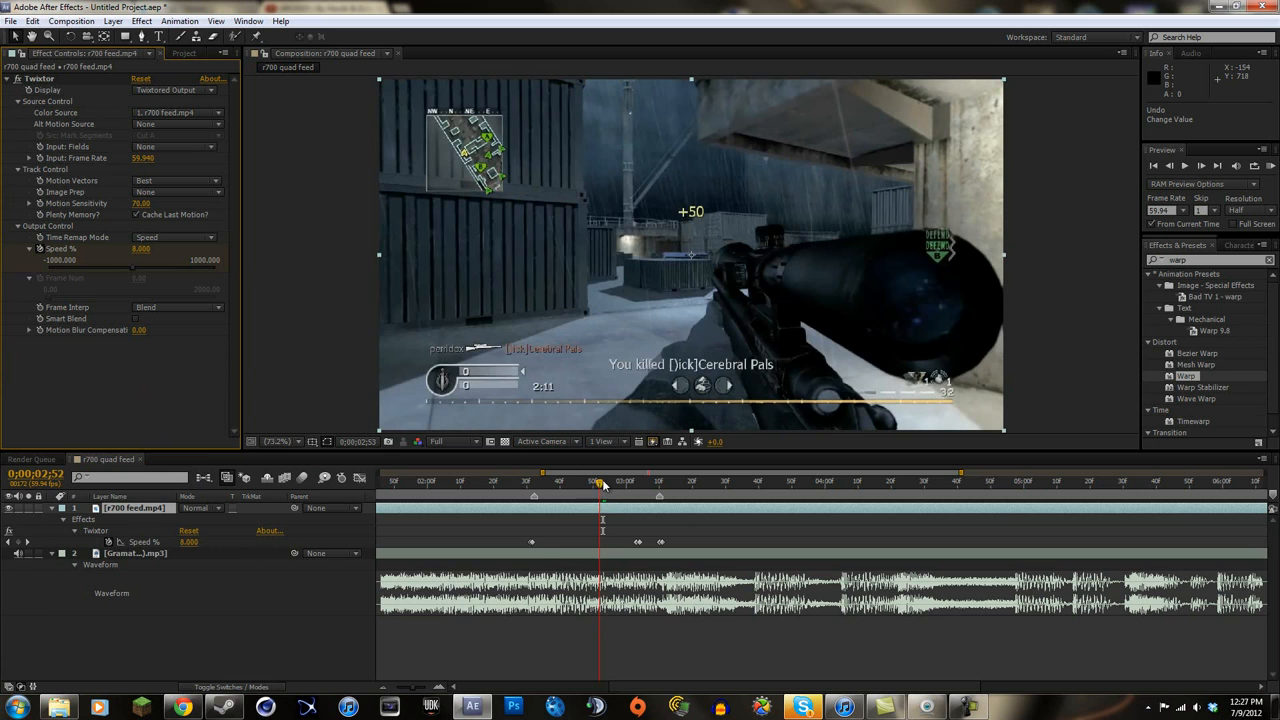